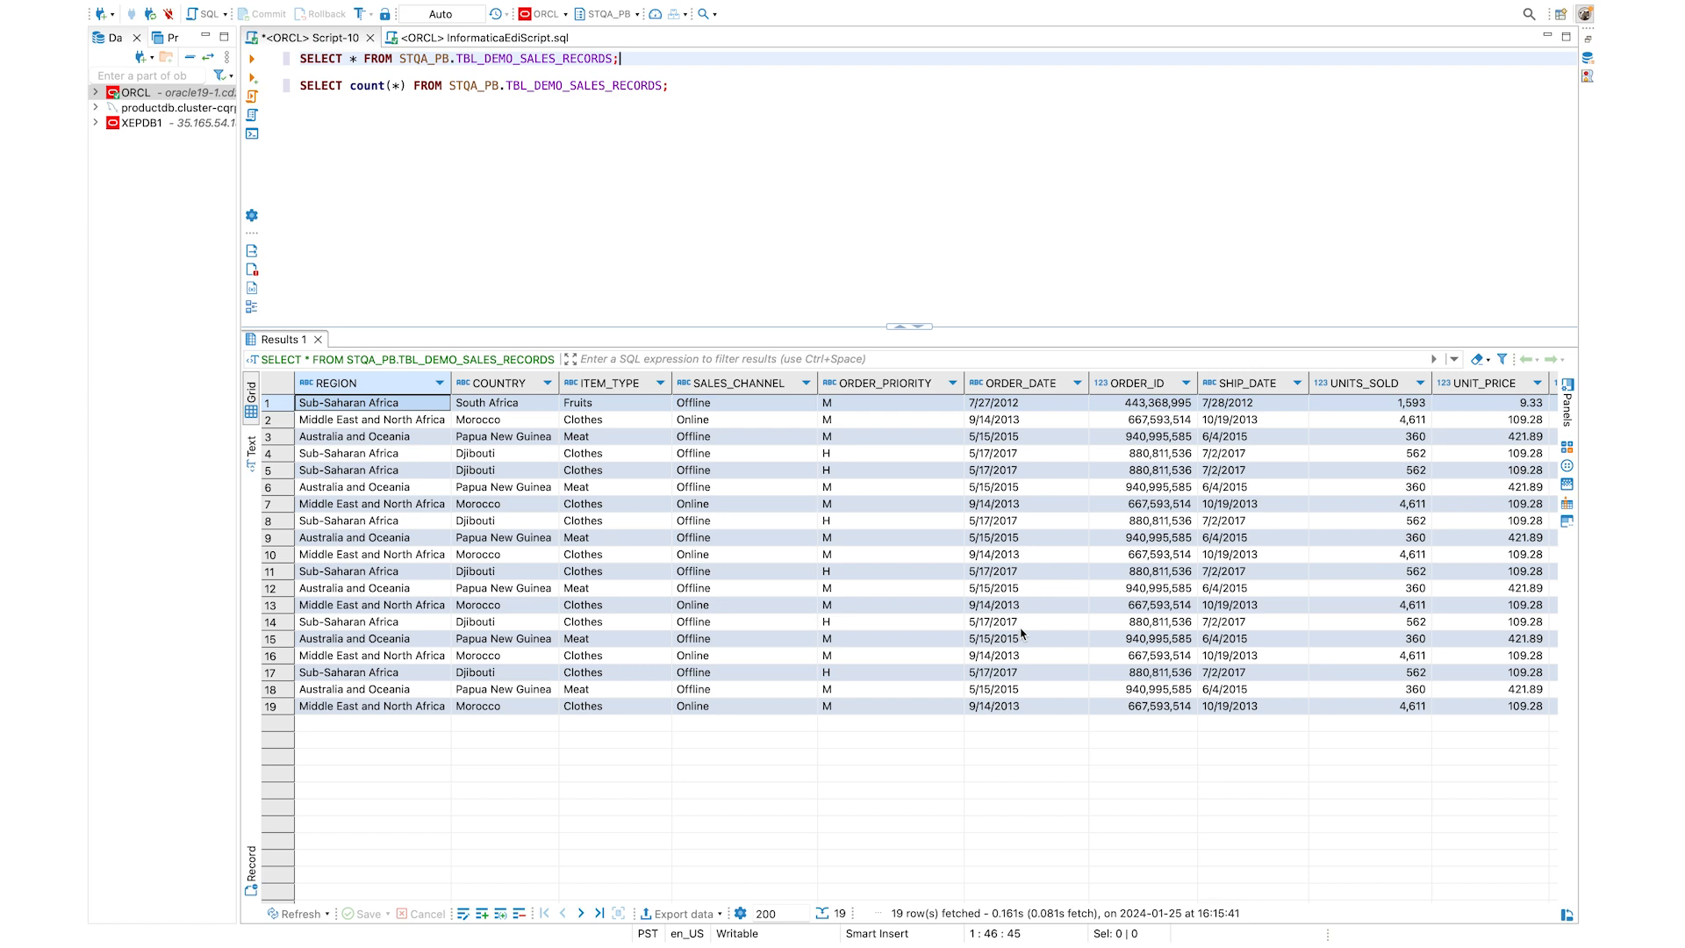
mouse_move(599, 623)
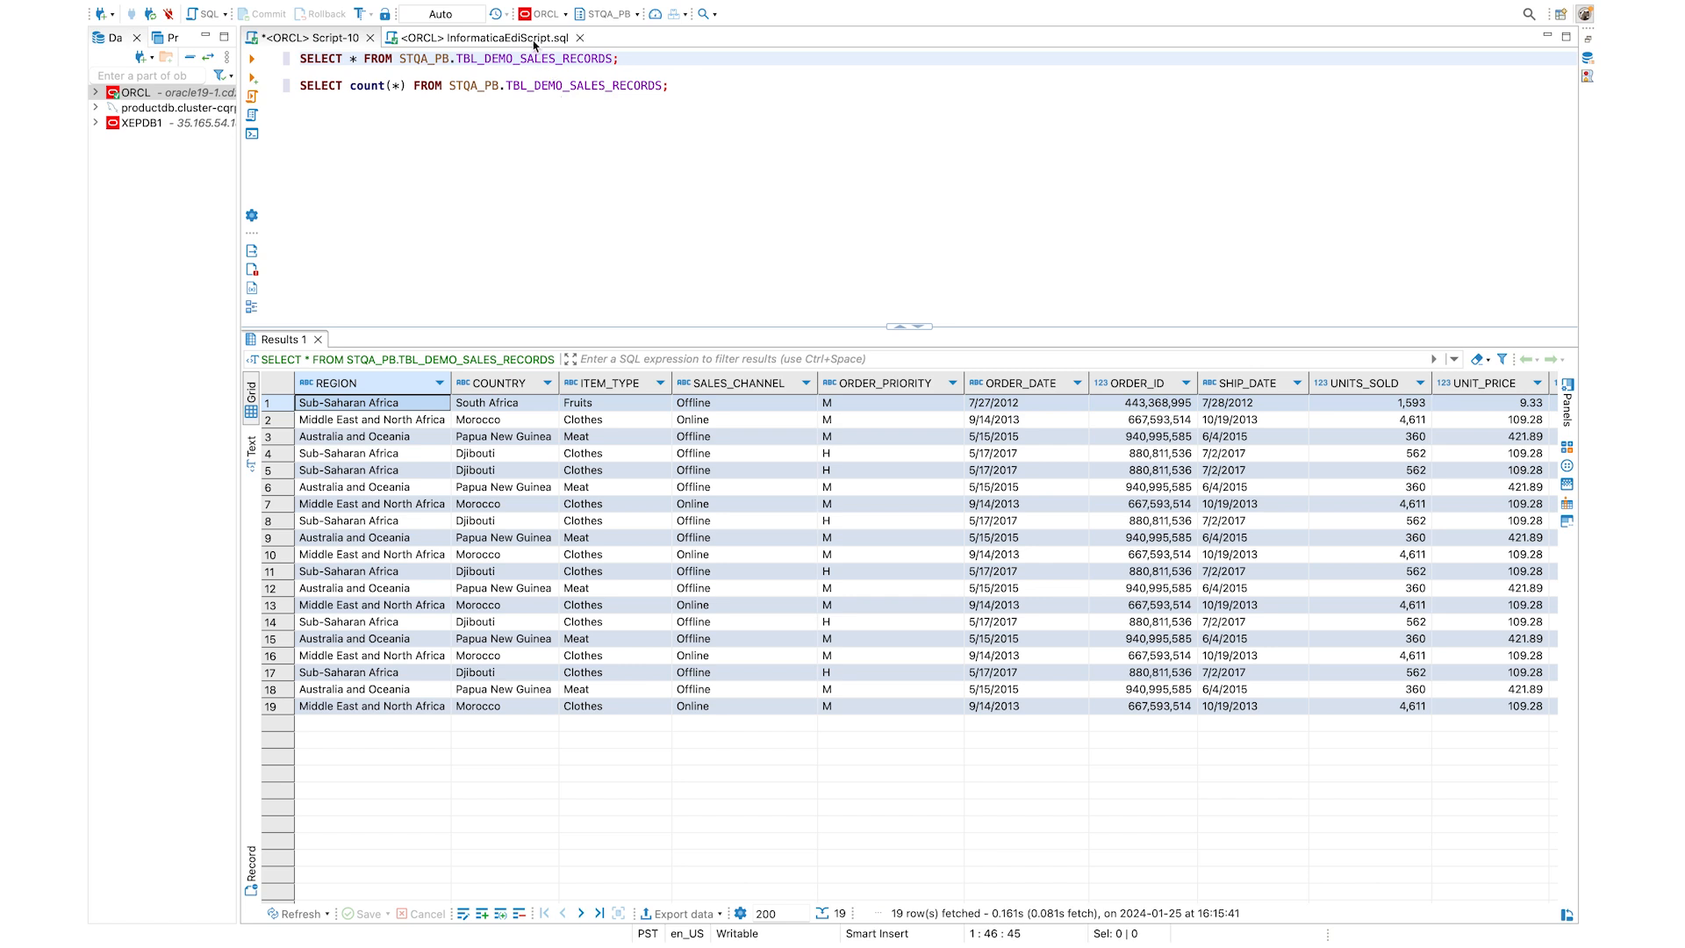
Leave the TBL_DEMO_SALES_RECORDS query results for the Snowflake EDI app browser tab
click(483, 37)
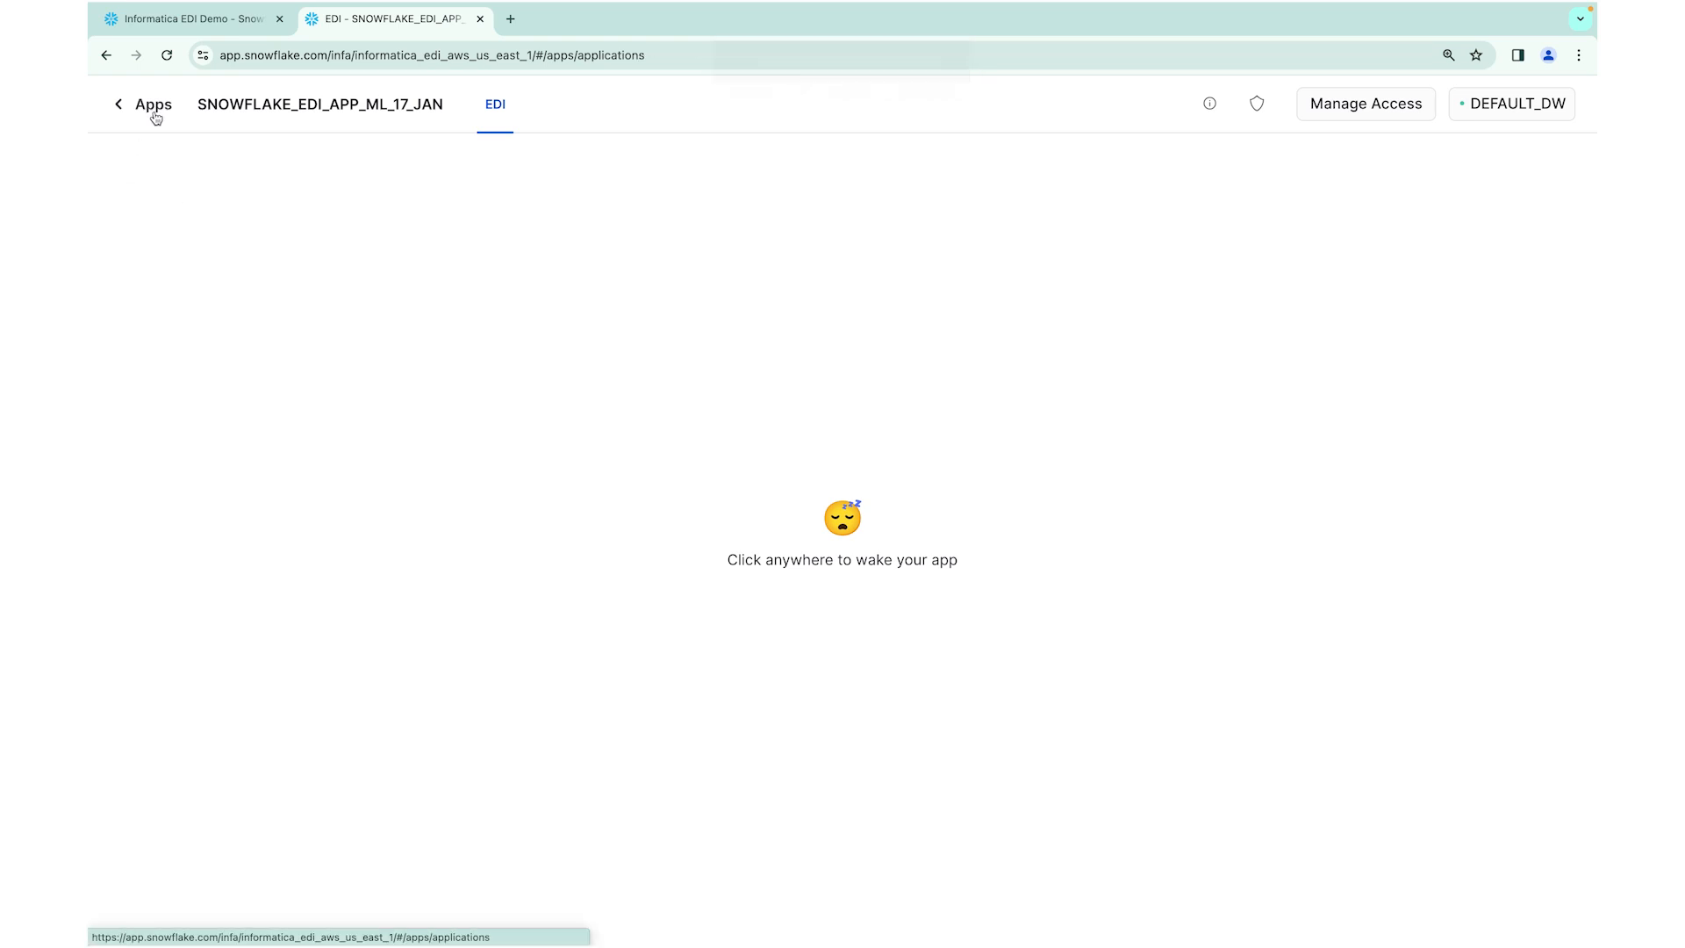
Launch SNOWFLAKE_EDI_APP_ML_17_JAN from the Installed Apps list
click(141, 105)
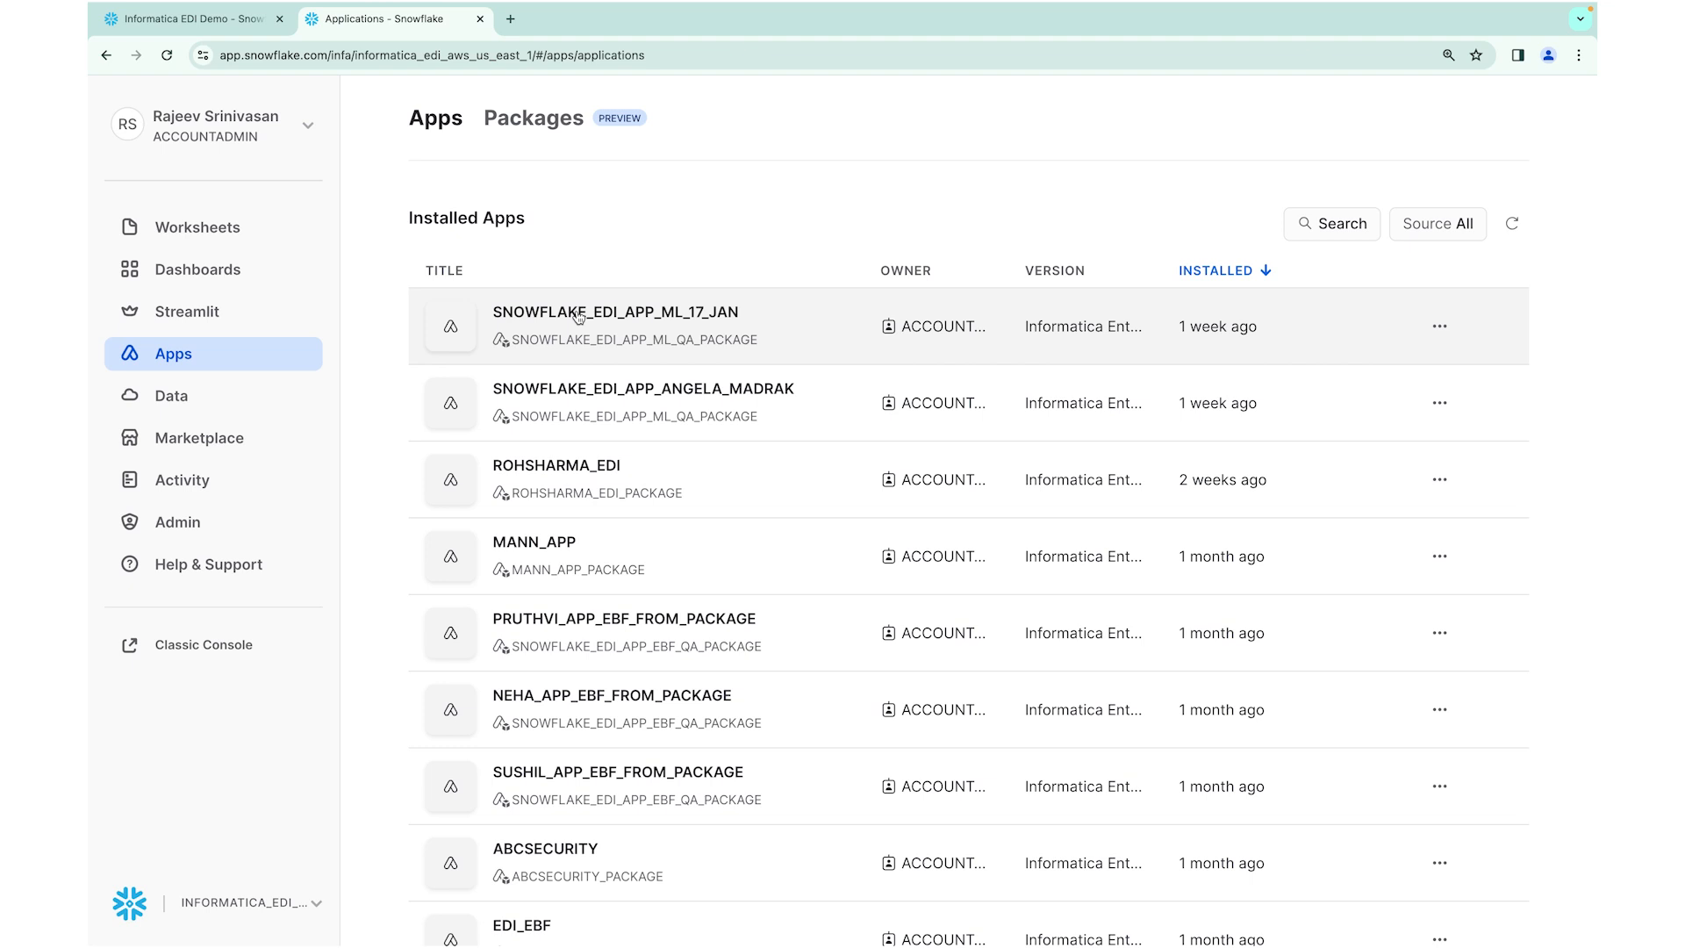
click(615, 311)
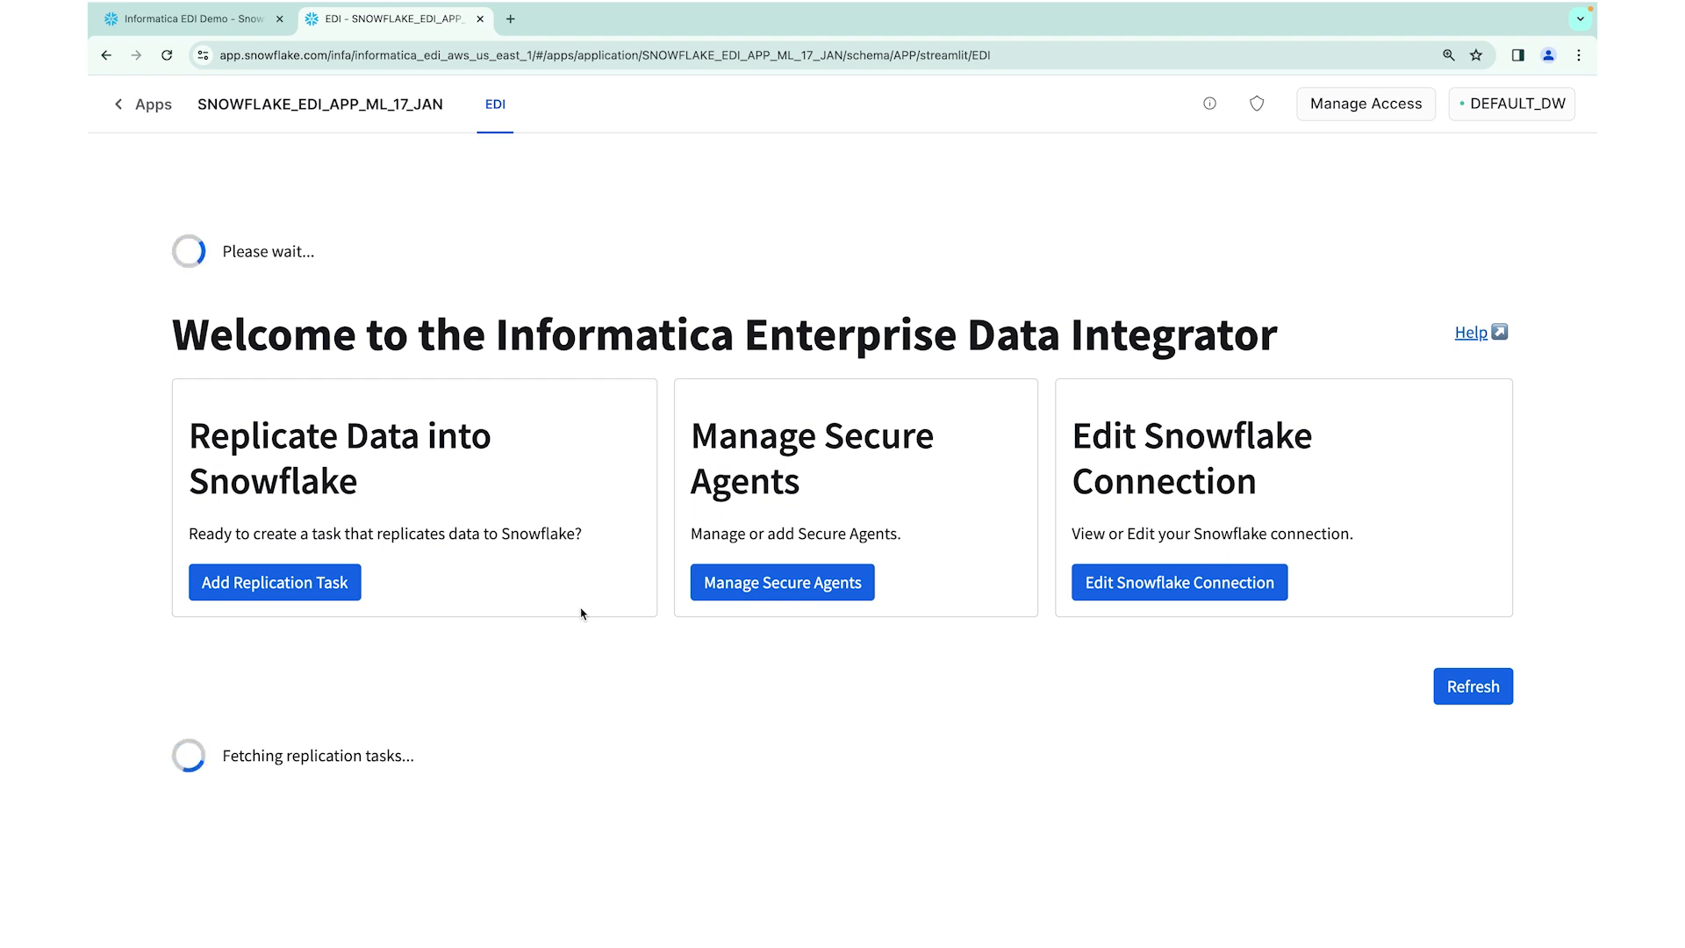
mouse_move(1062, 665)
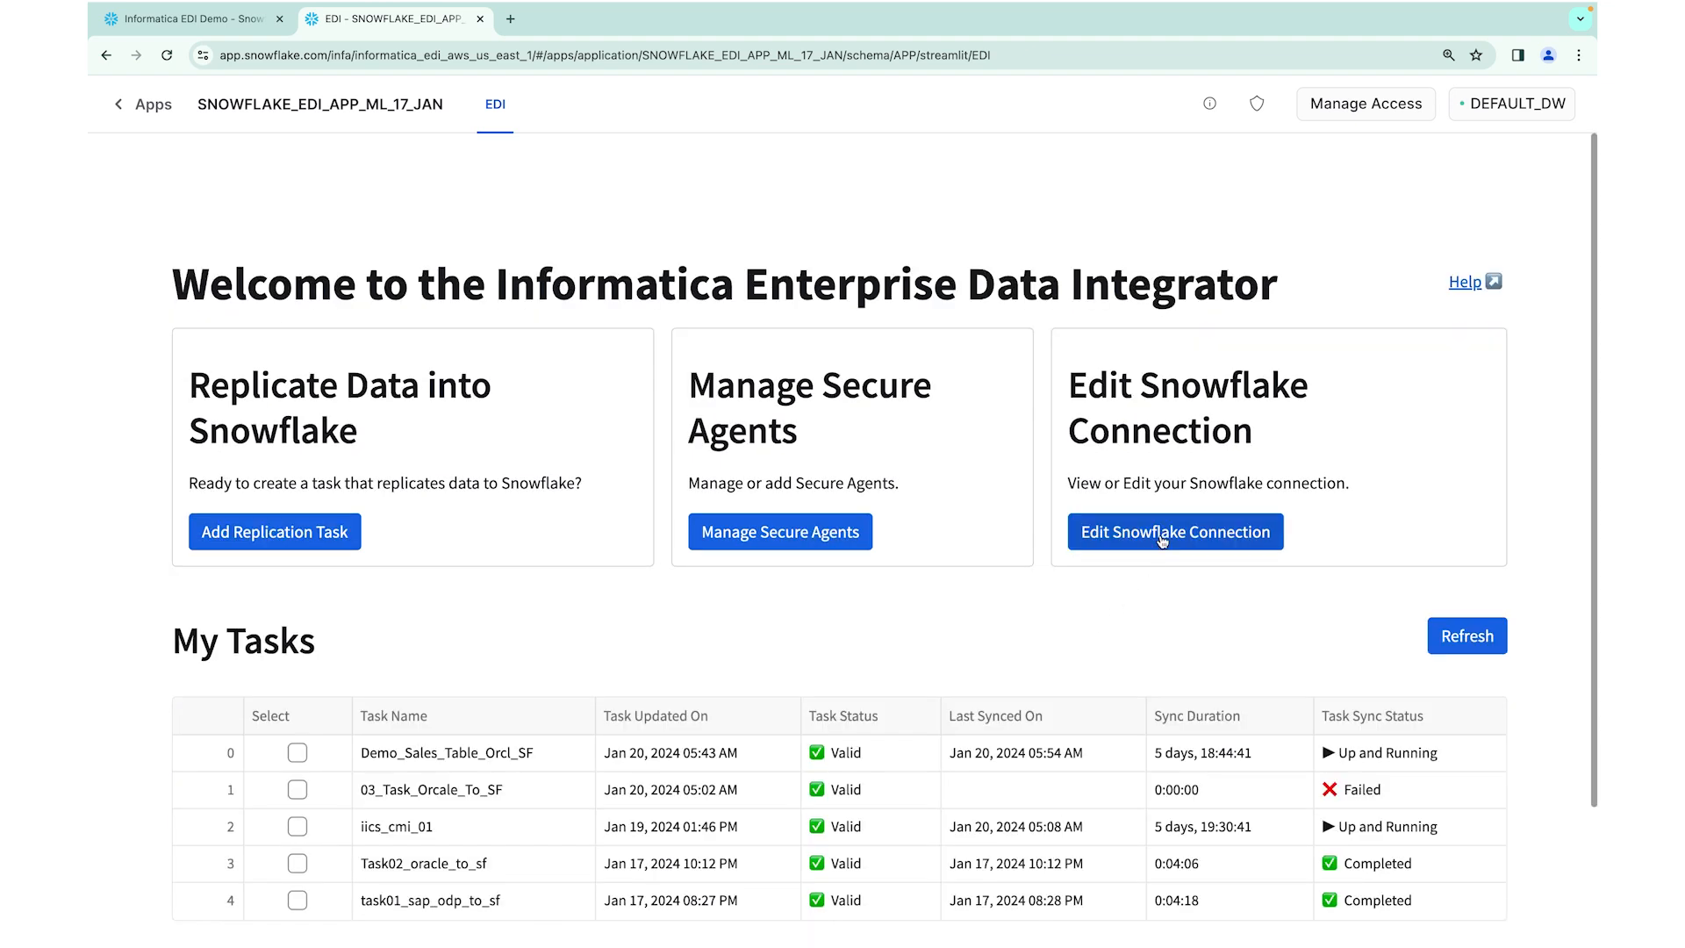
Open and scroll through the Snowflake Target Warehouse Connection form with KeyPair authentication
click(1174, 531)
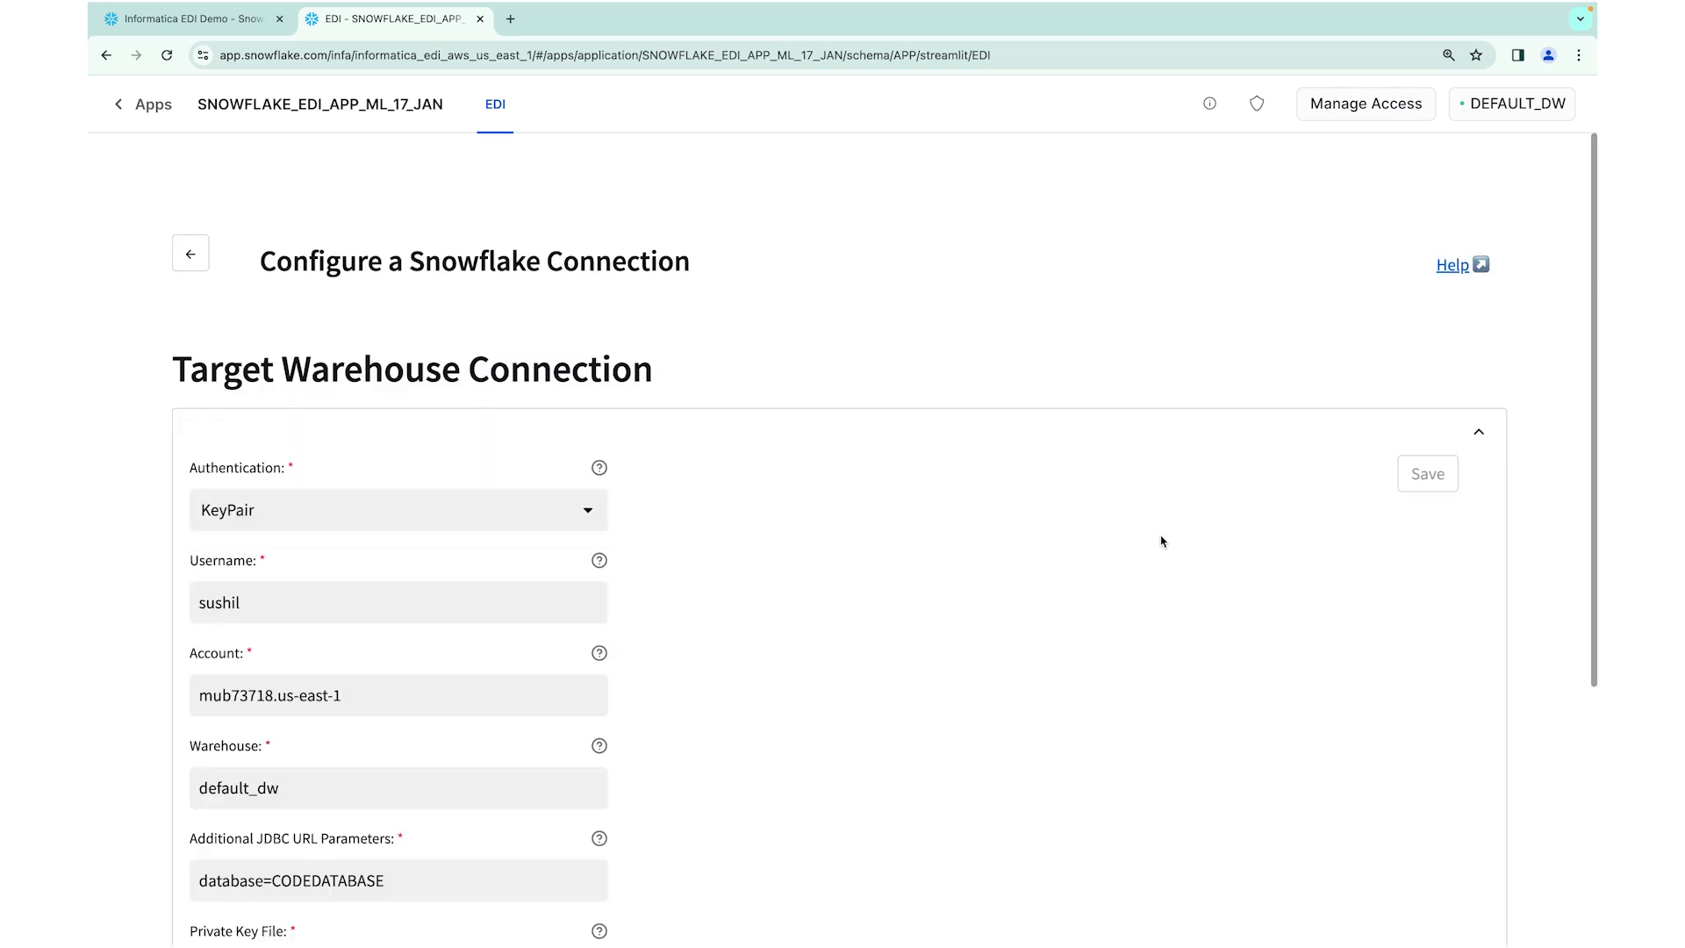
scroll(down, 3)
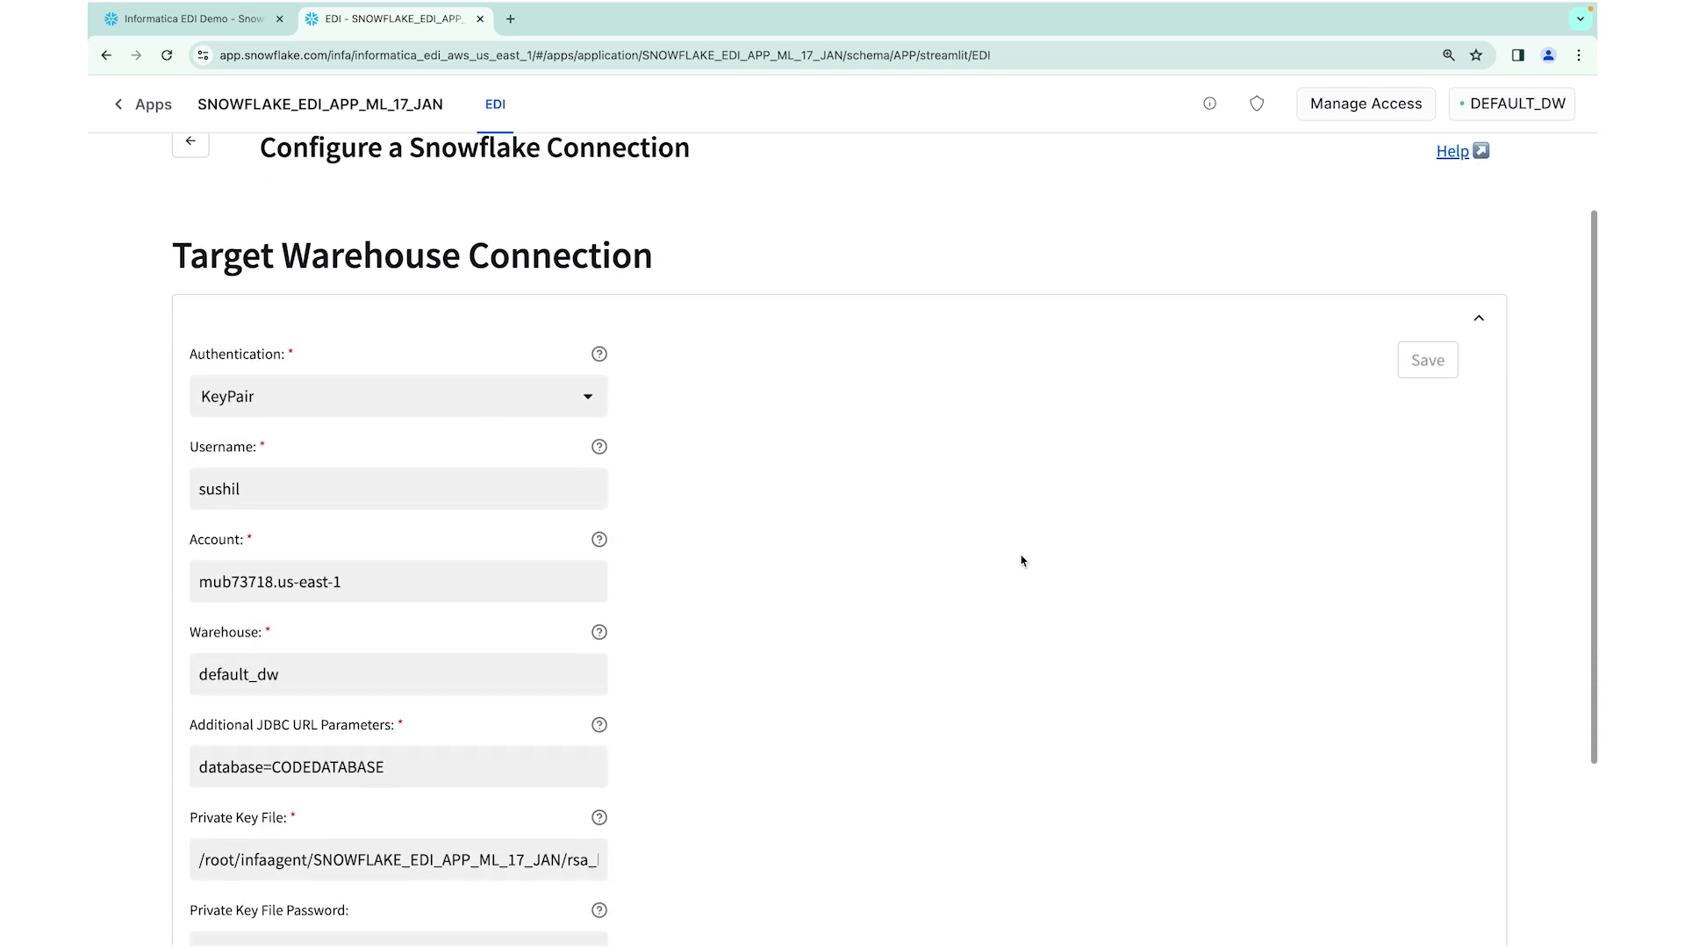
scroll(down, 3)
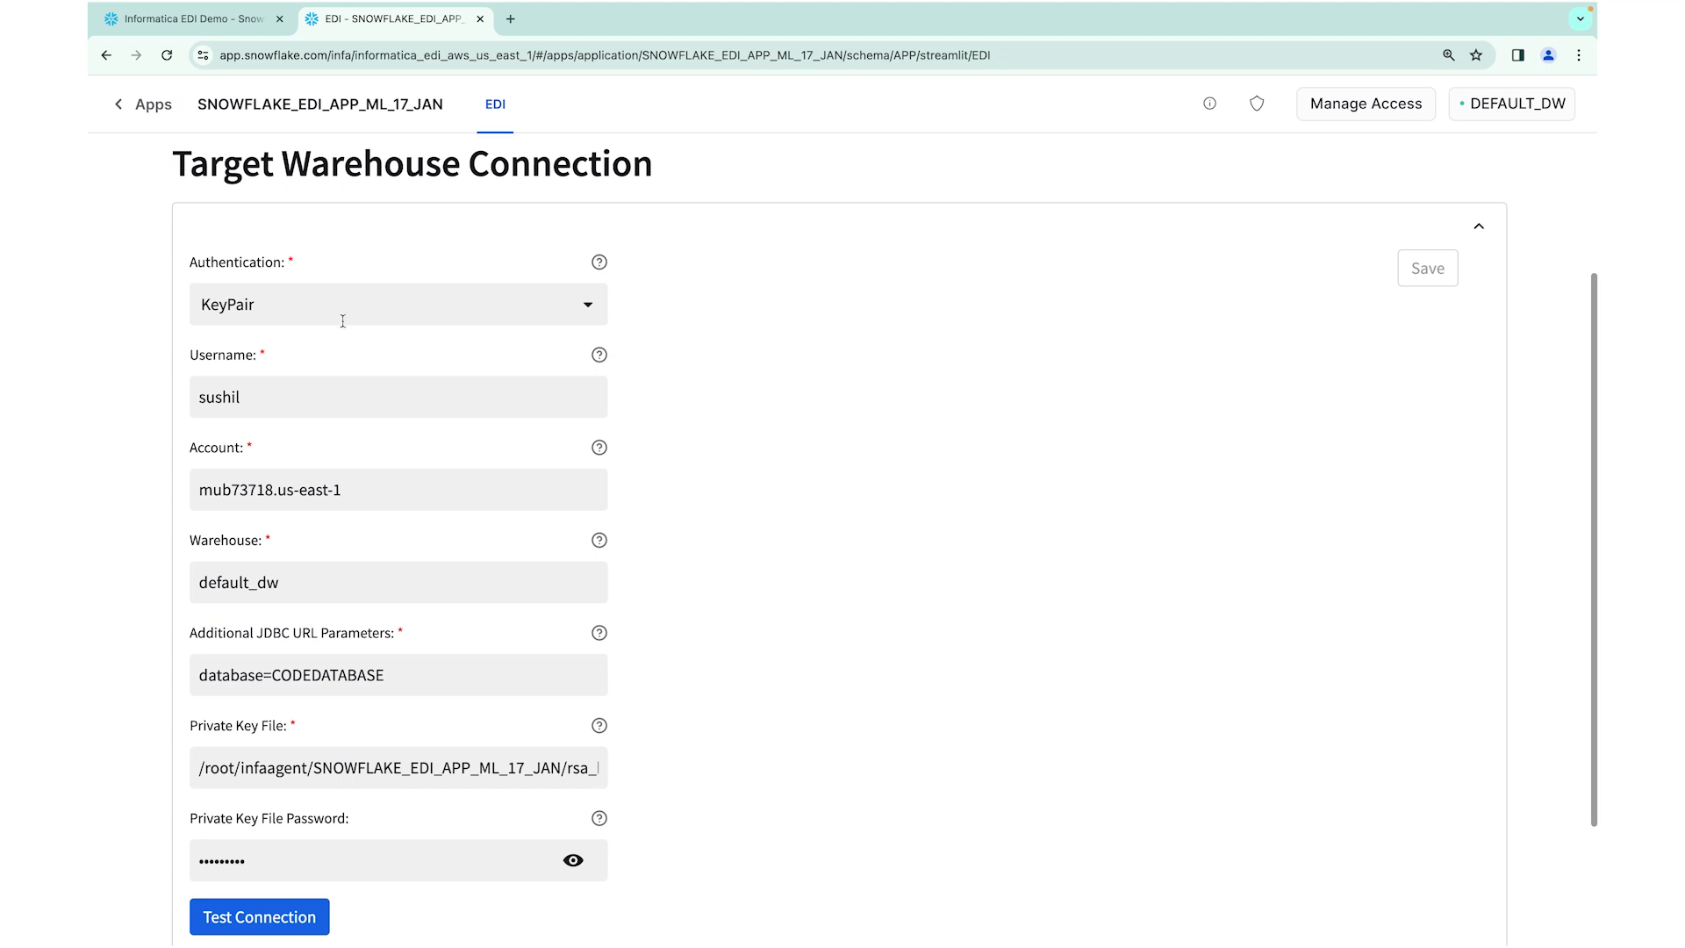
mouse_move(415, 623)
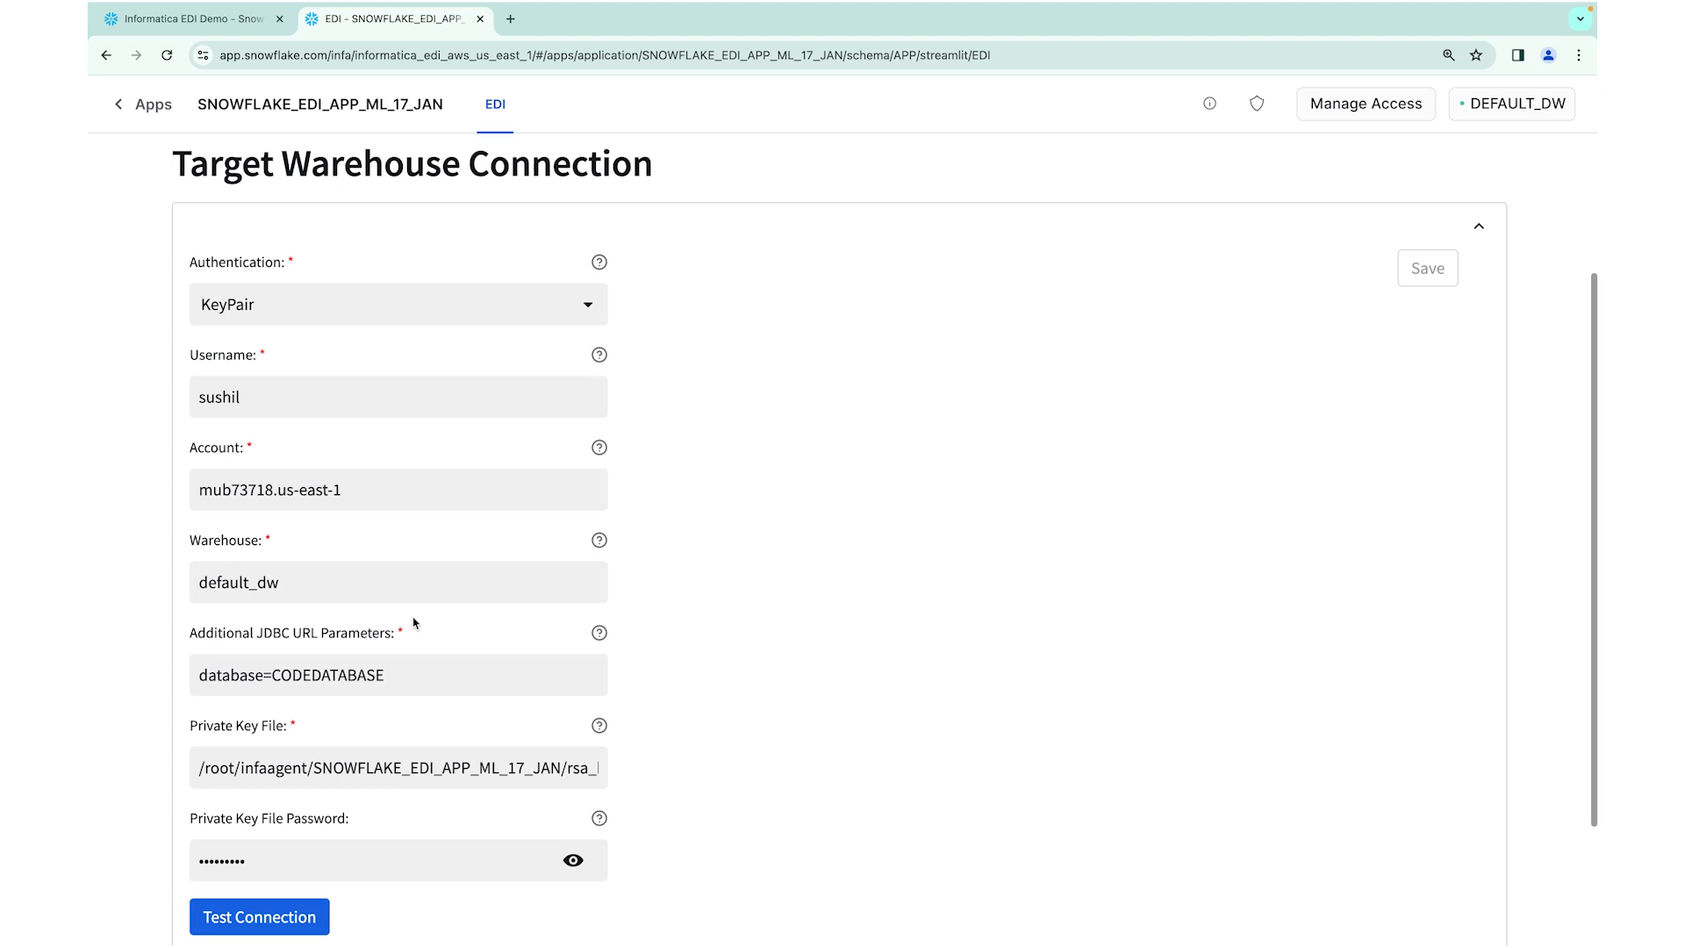
mouse_move(771, 526)
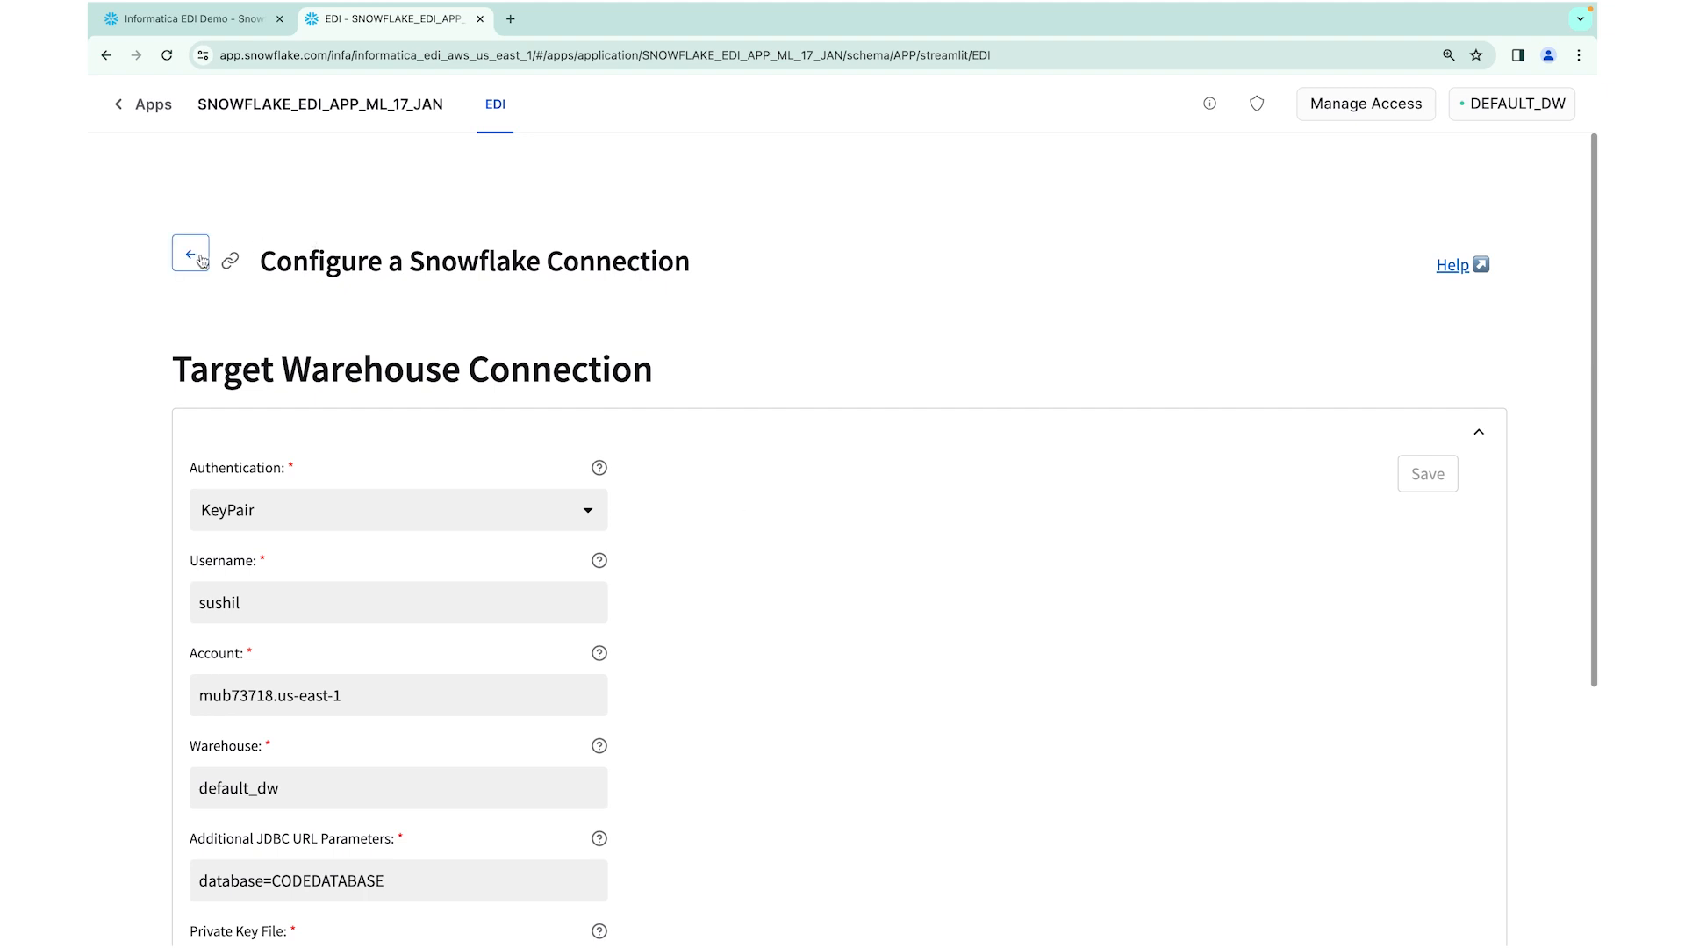
Return from Configure a Snowflake Connection to the welcome page's My Tasks list
click(190, 255)
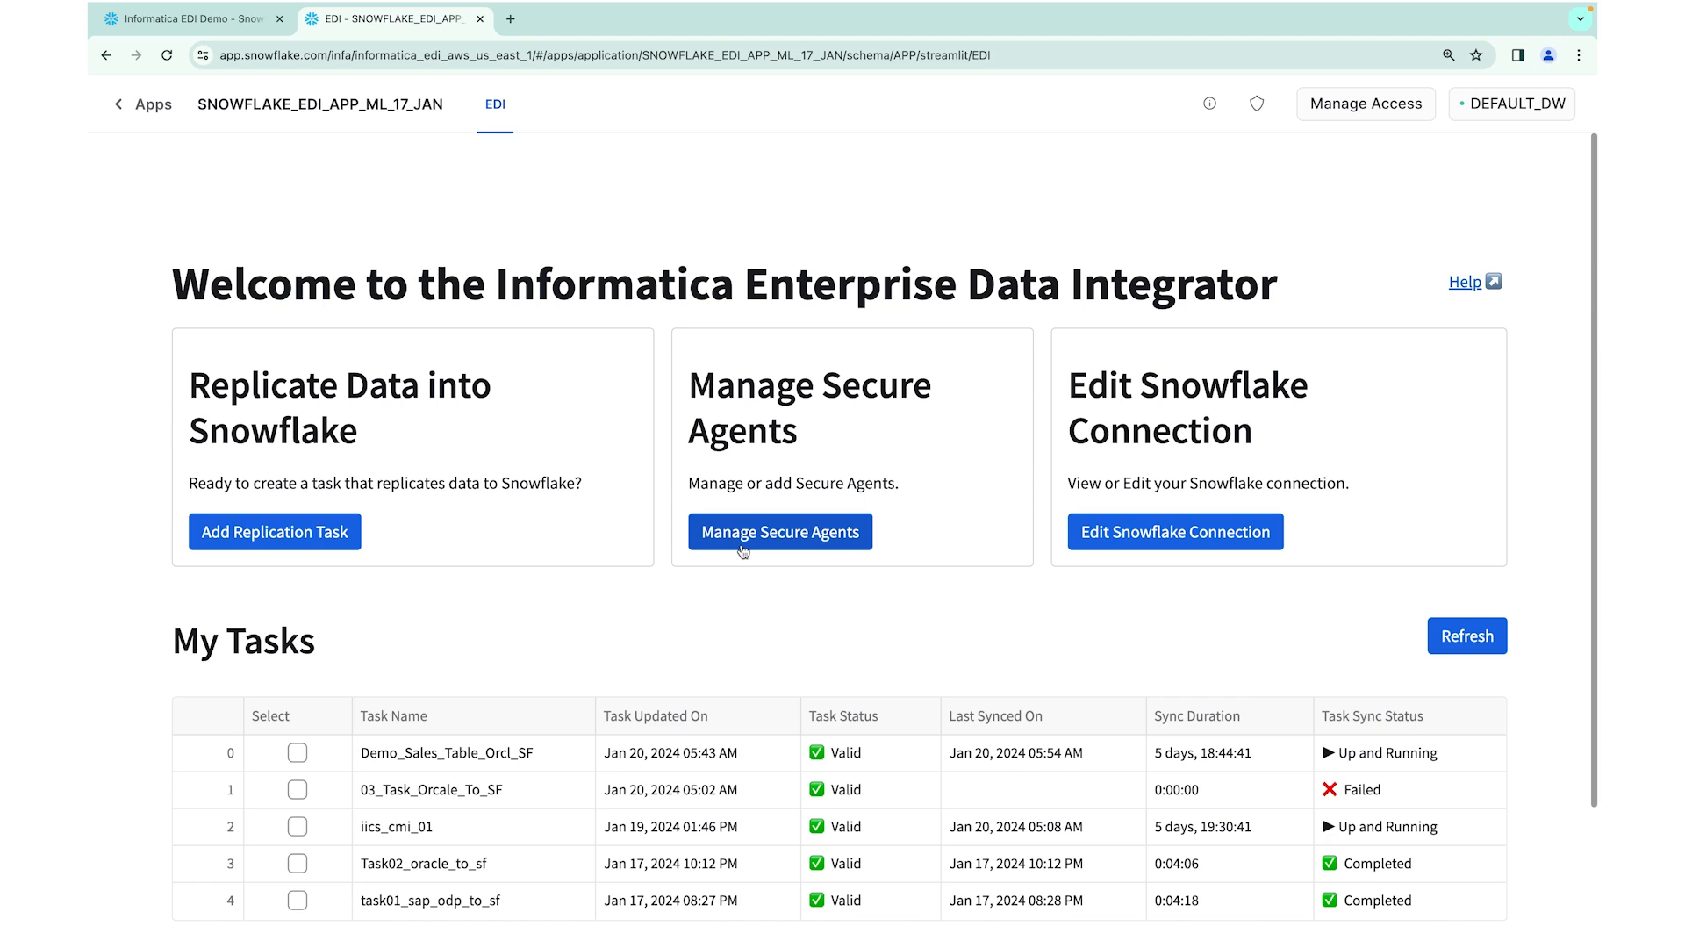
mouse_move(767, 542)
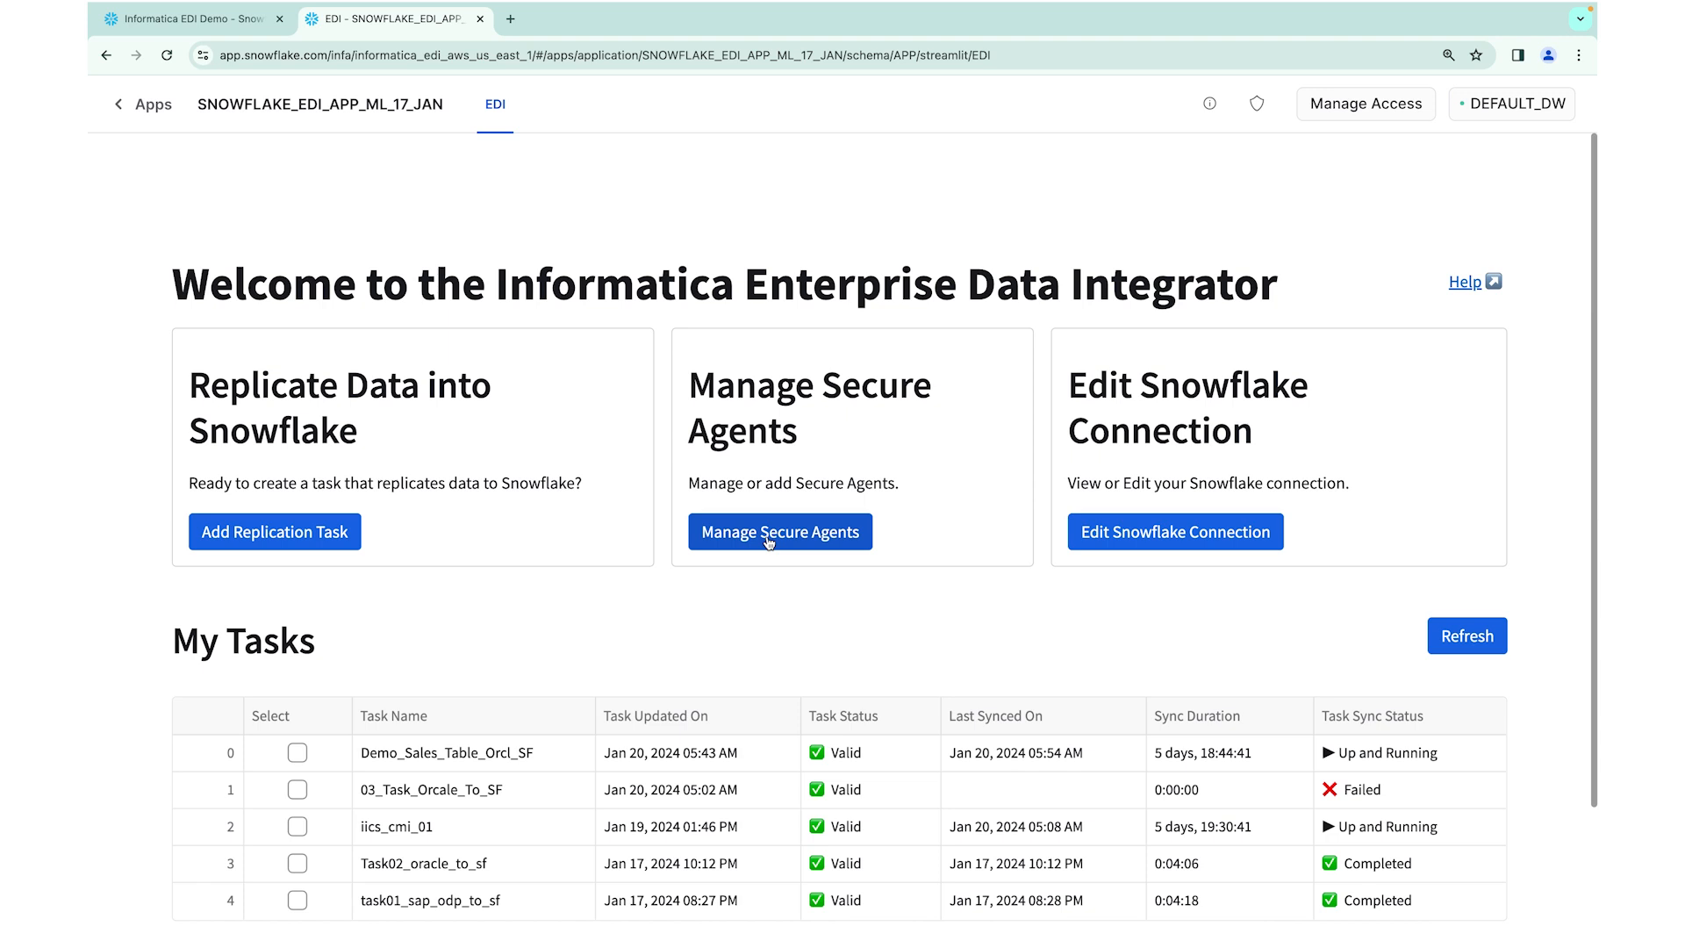
mouse_move(541, 629)
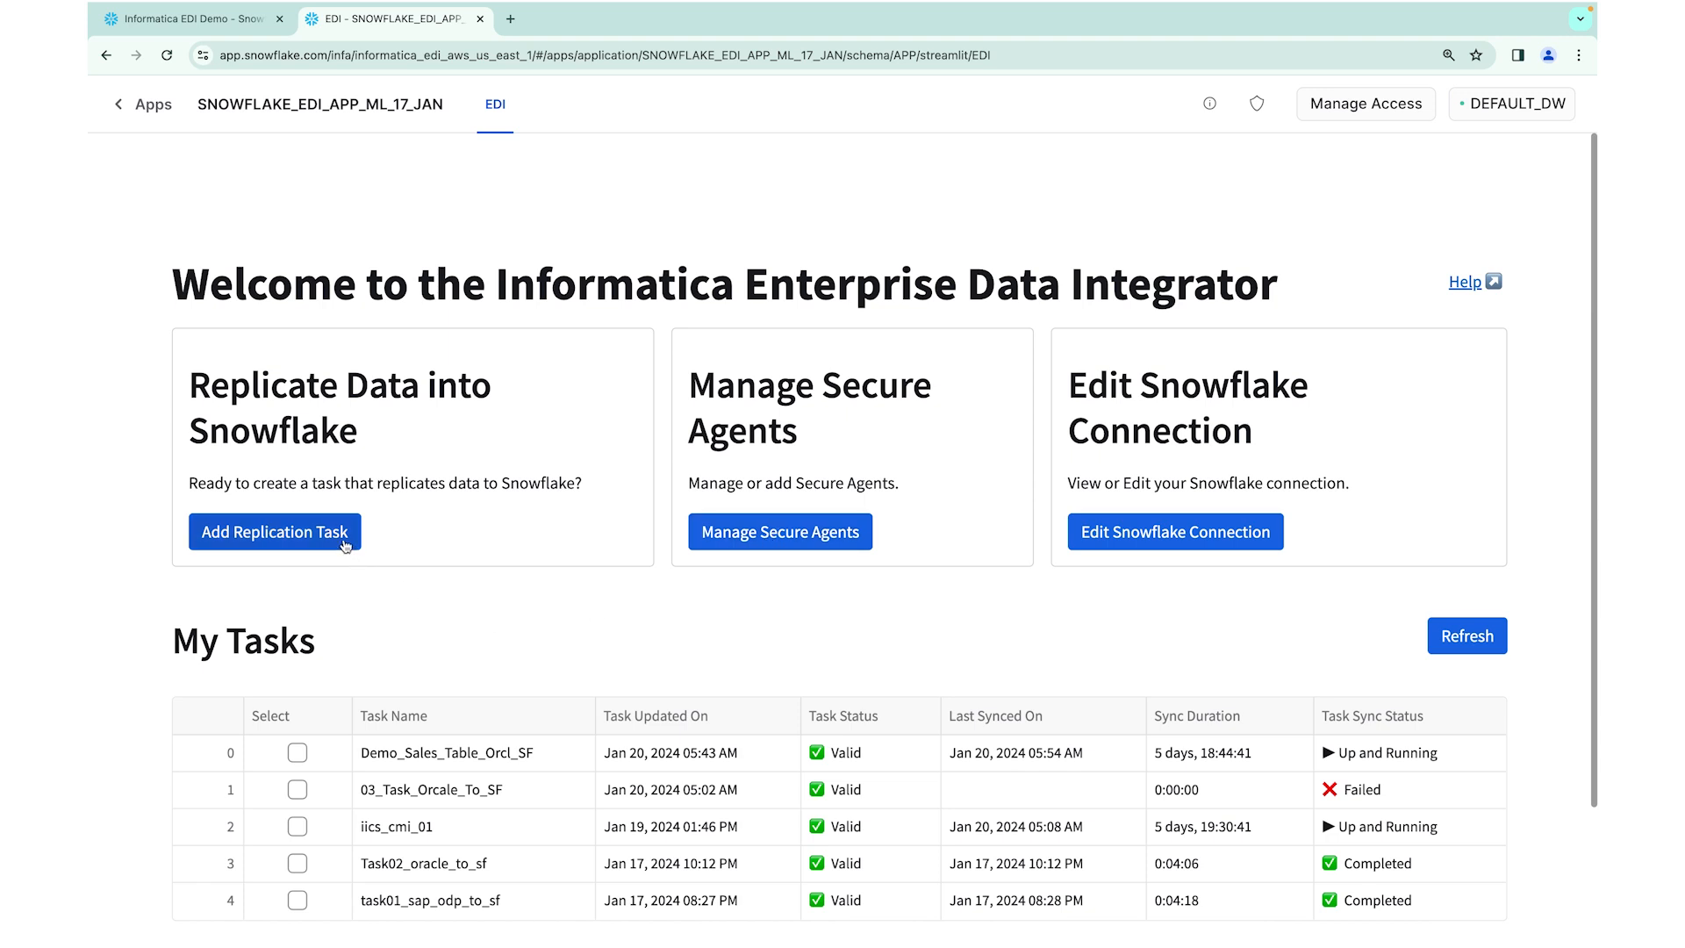
Add a replication task named Demo_RT_Orcl_To_SF
click(273, 531)
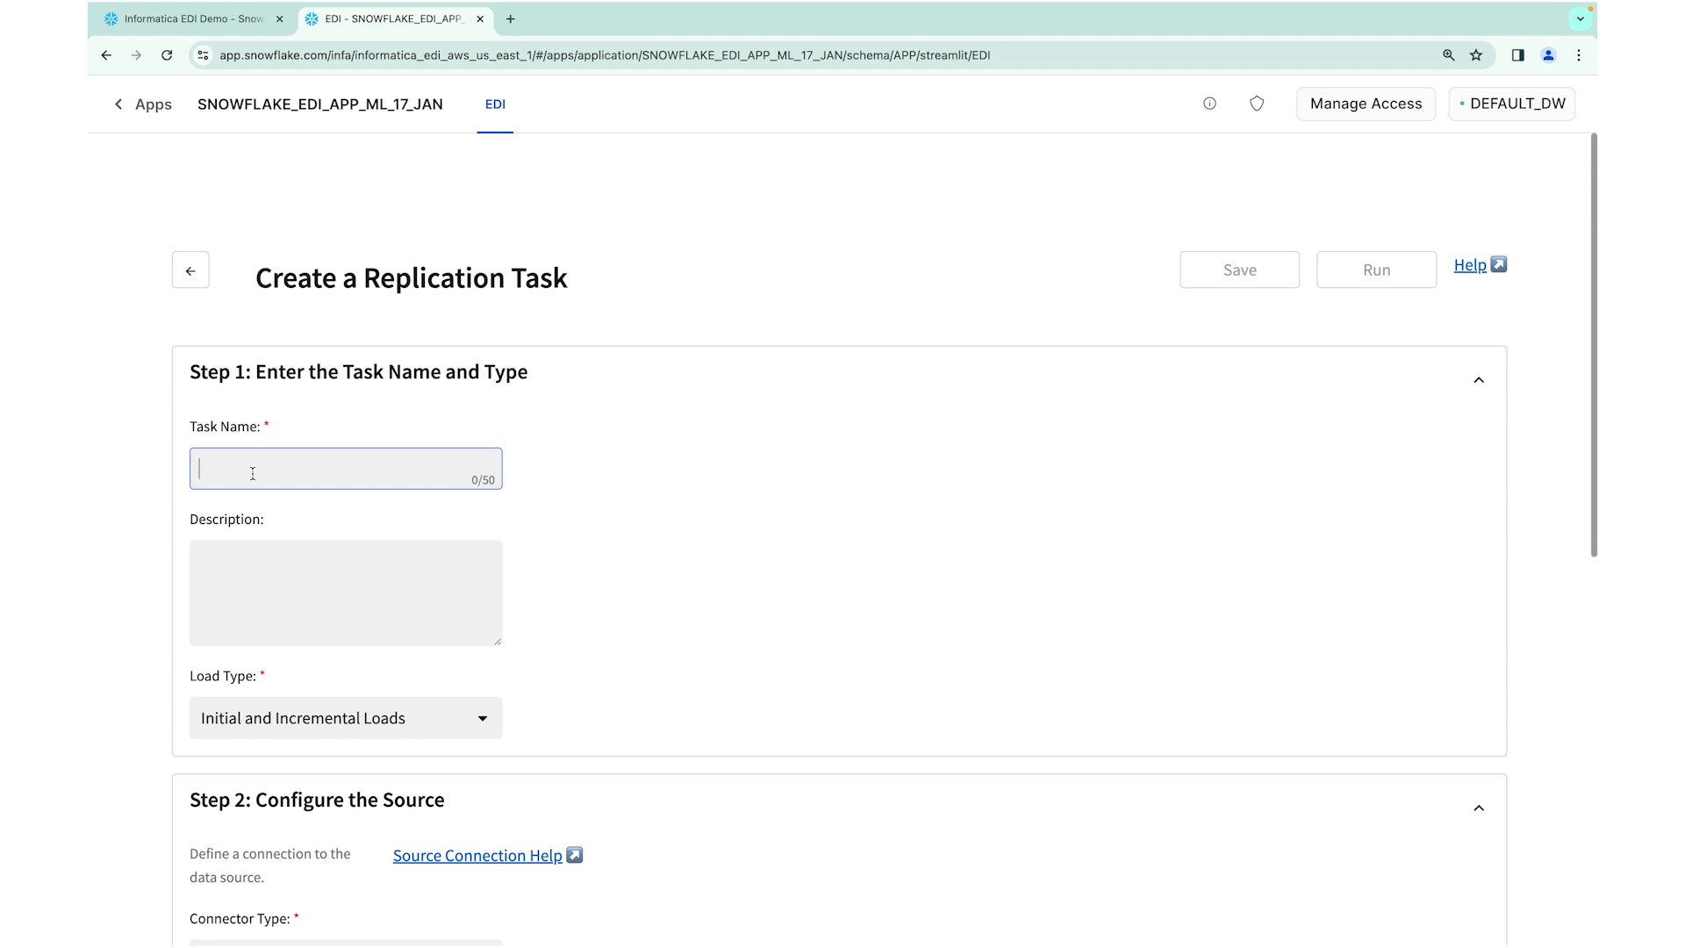
text(D)
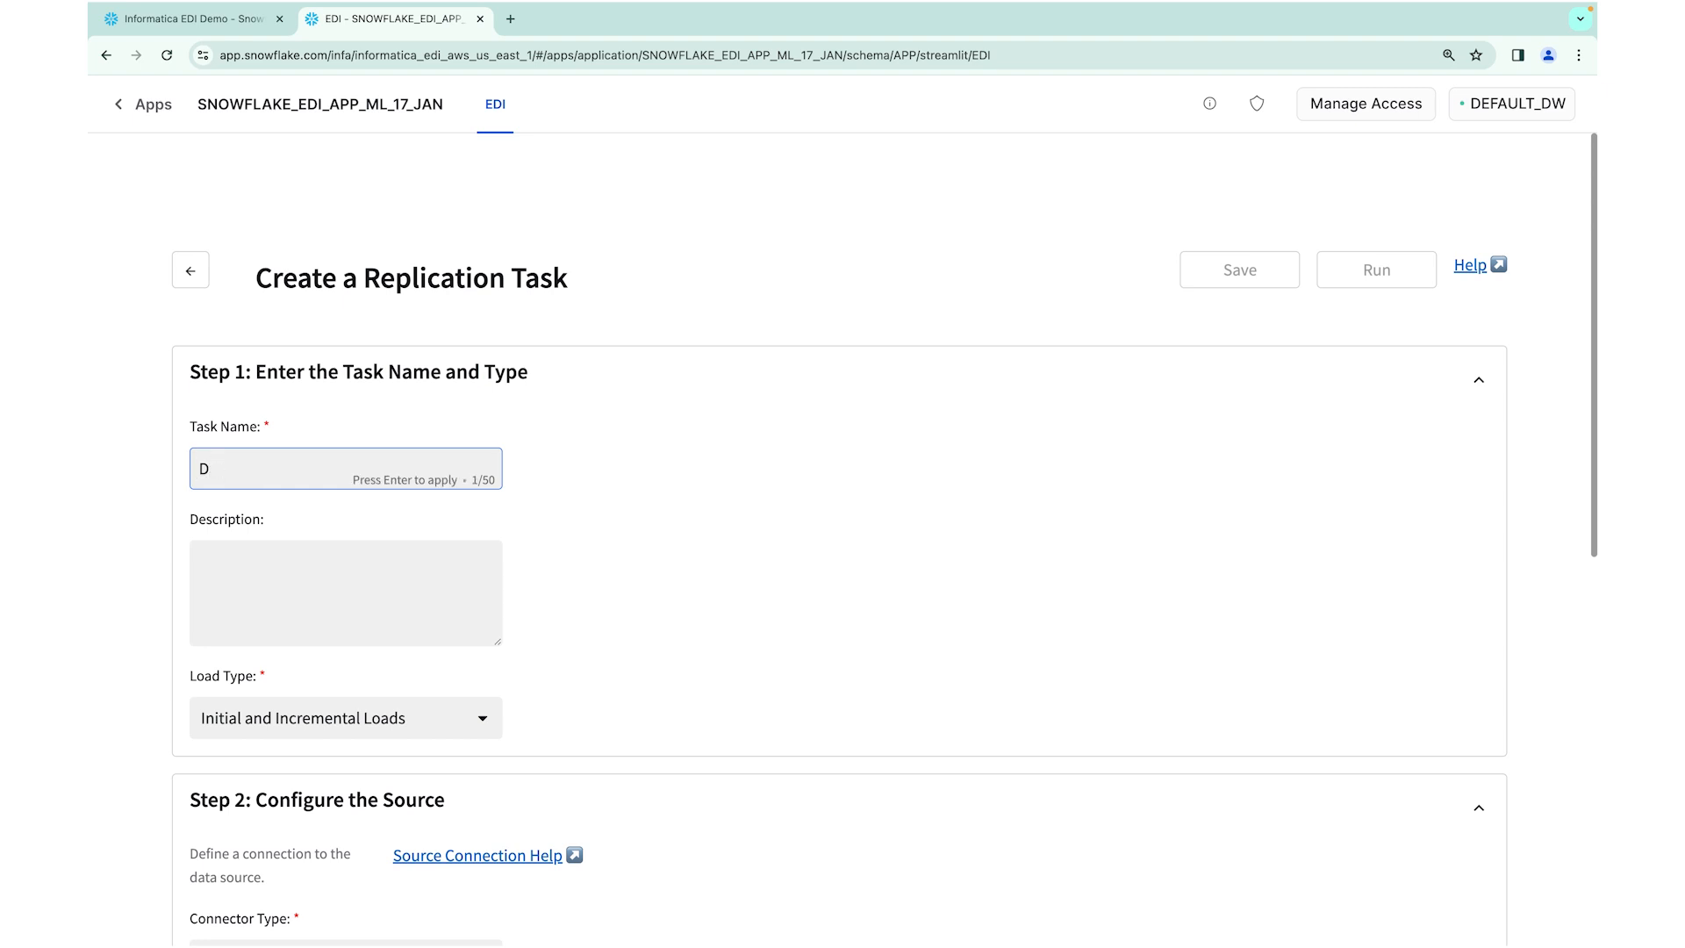
text(emo)
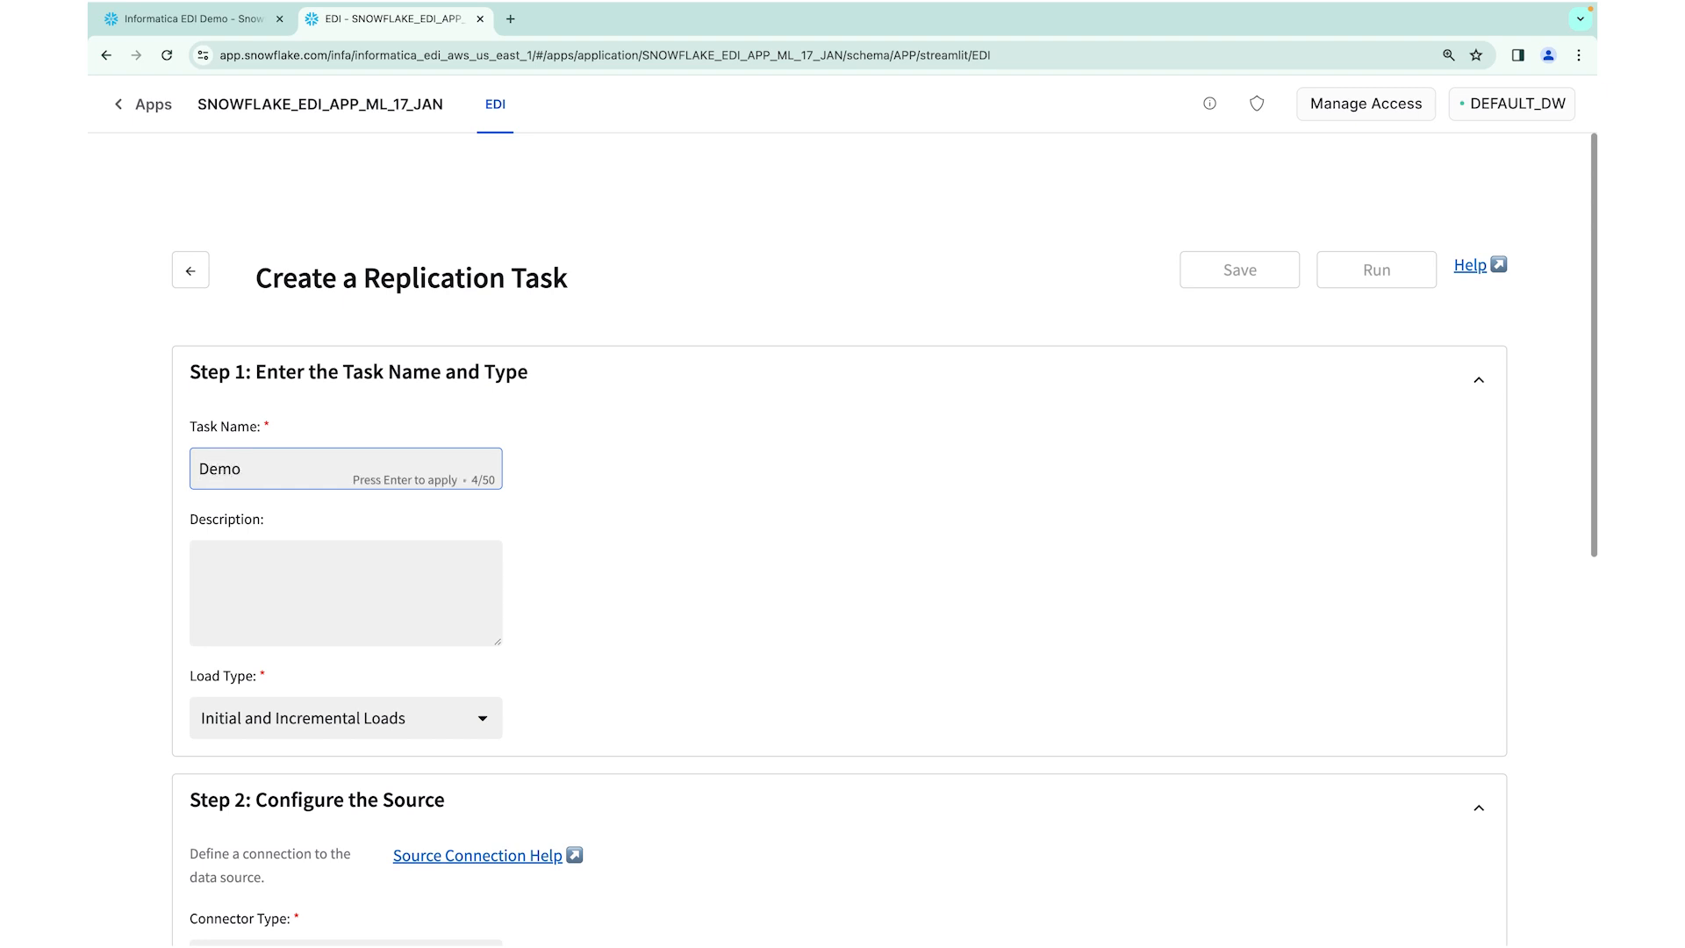
text(_RT)
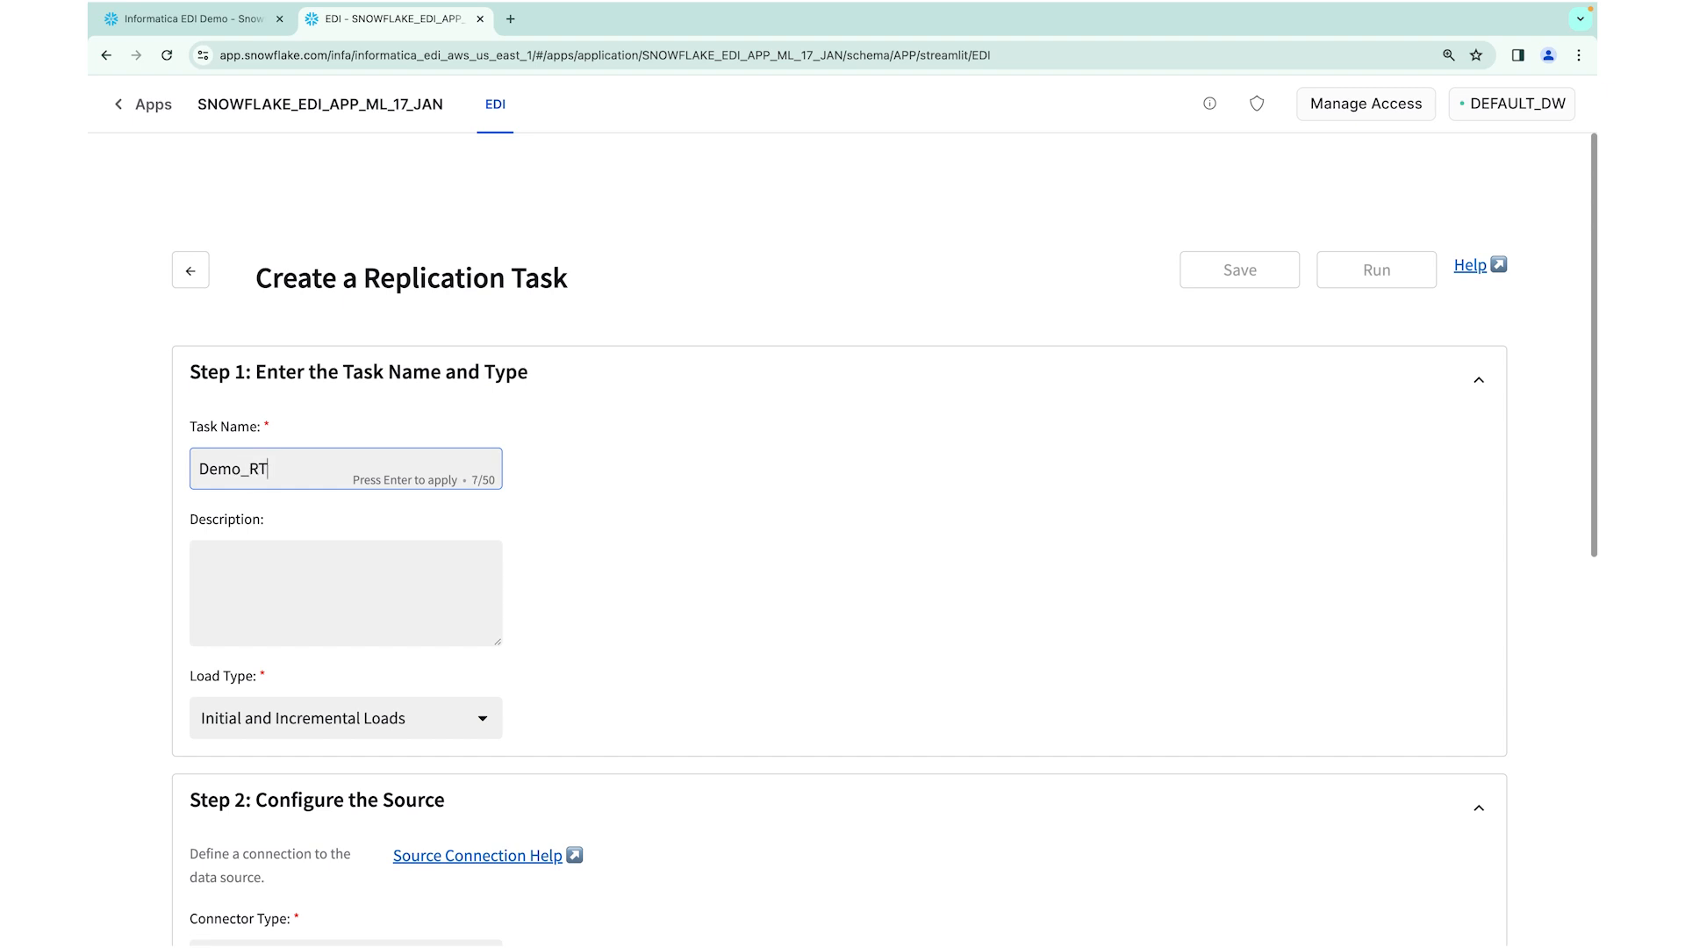
text(_)
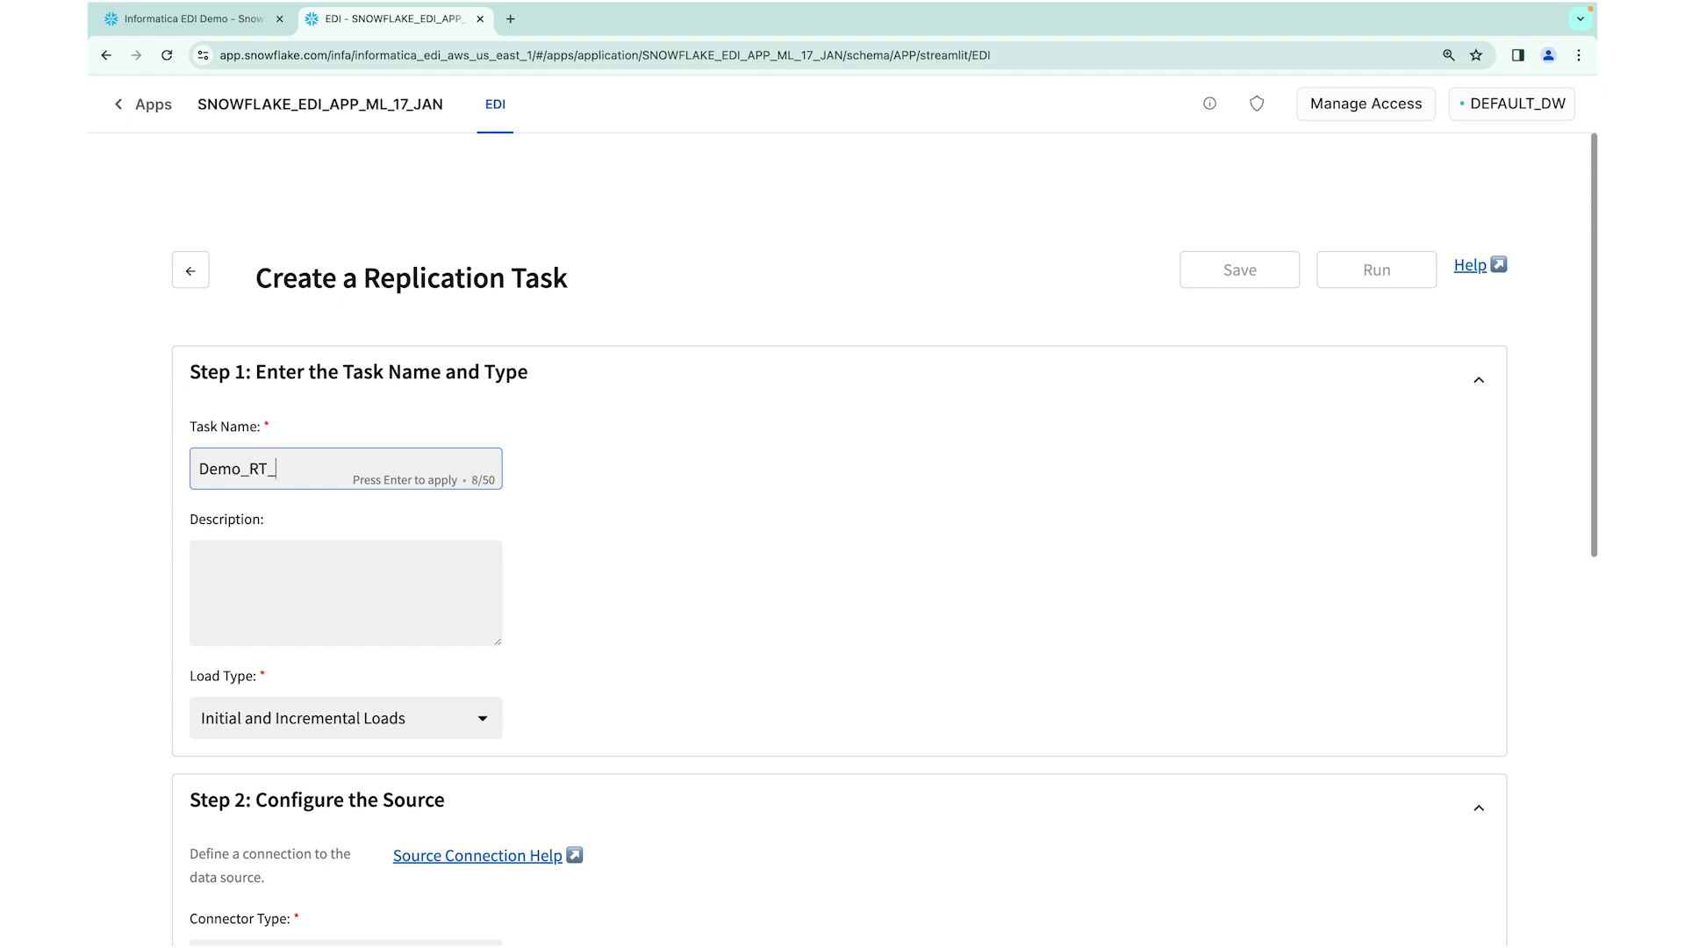
text(Orcl_To)
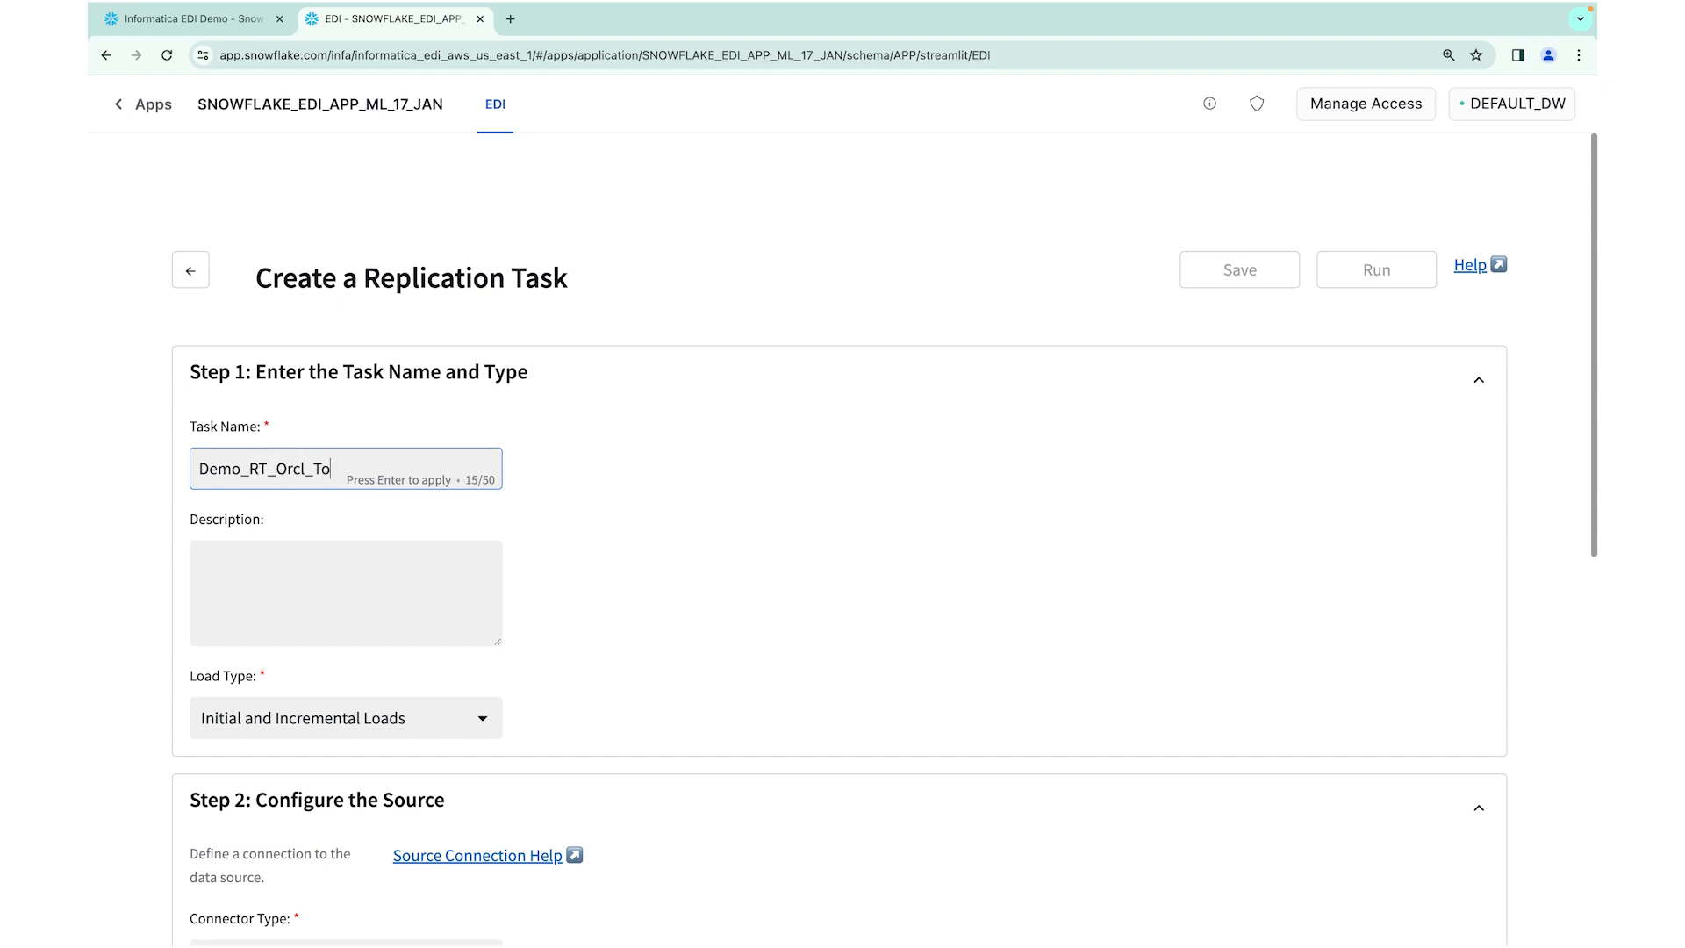
text(SF)
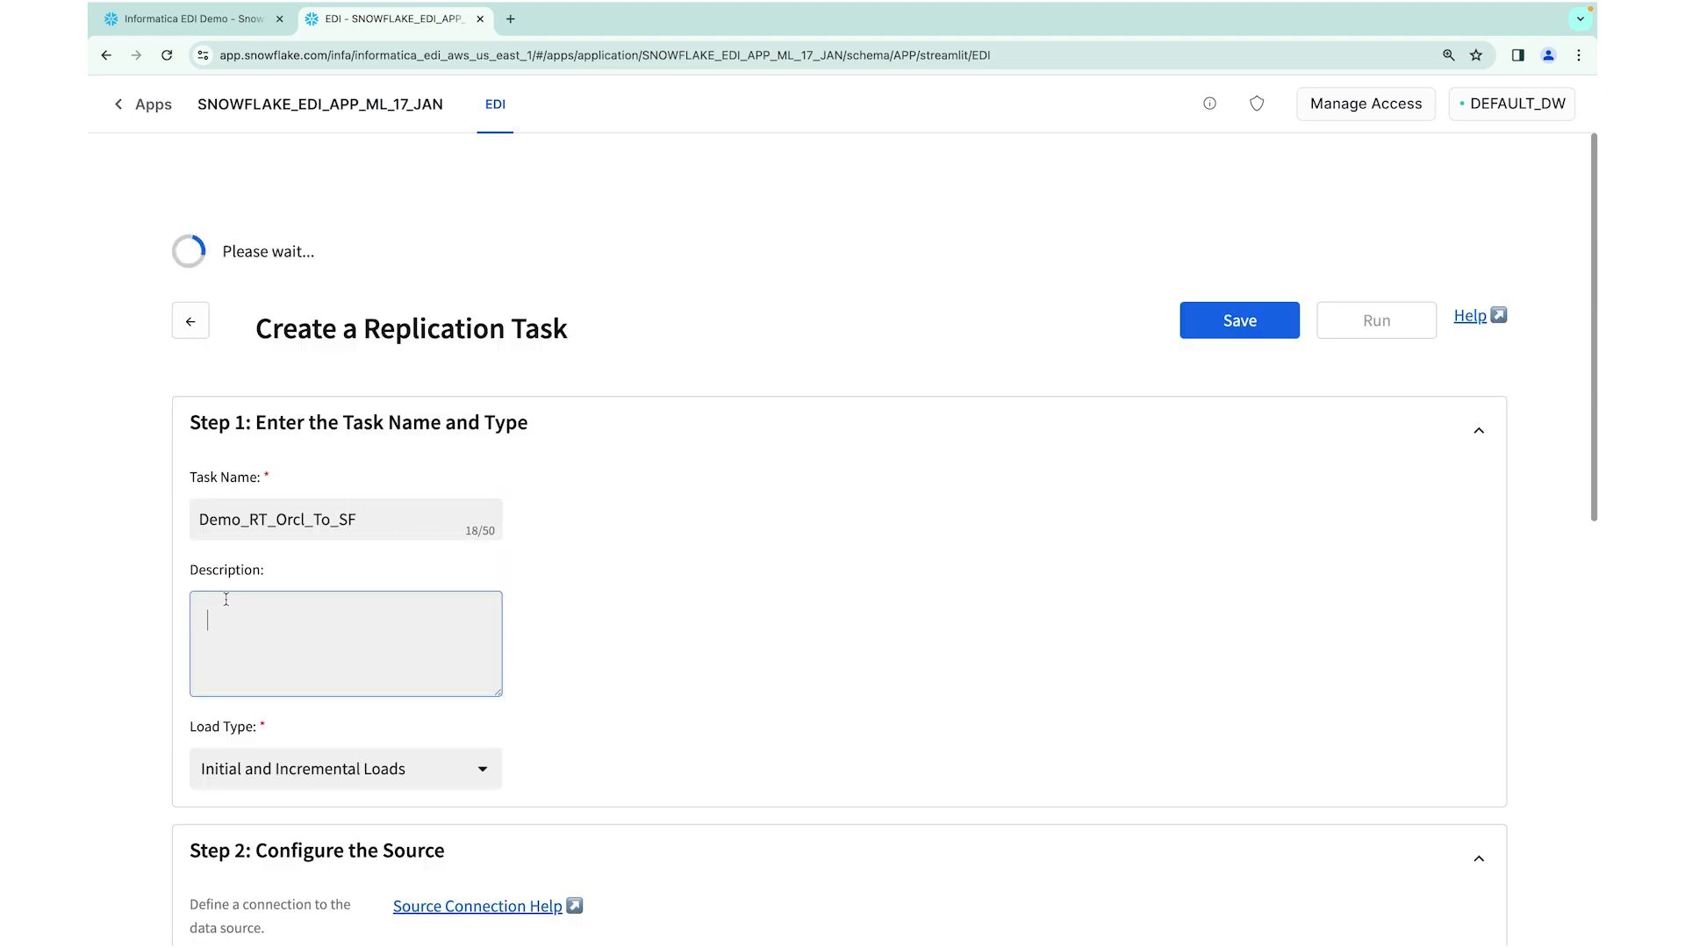
Describe the task as 'Demo task for replication' and show the load type choices
text(Demo ta)
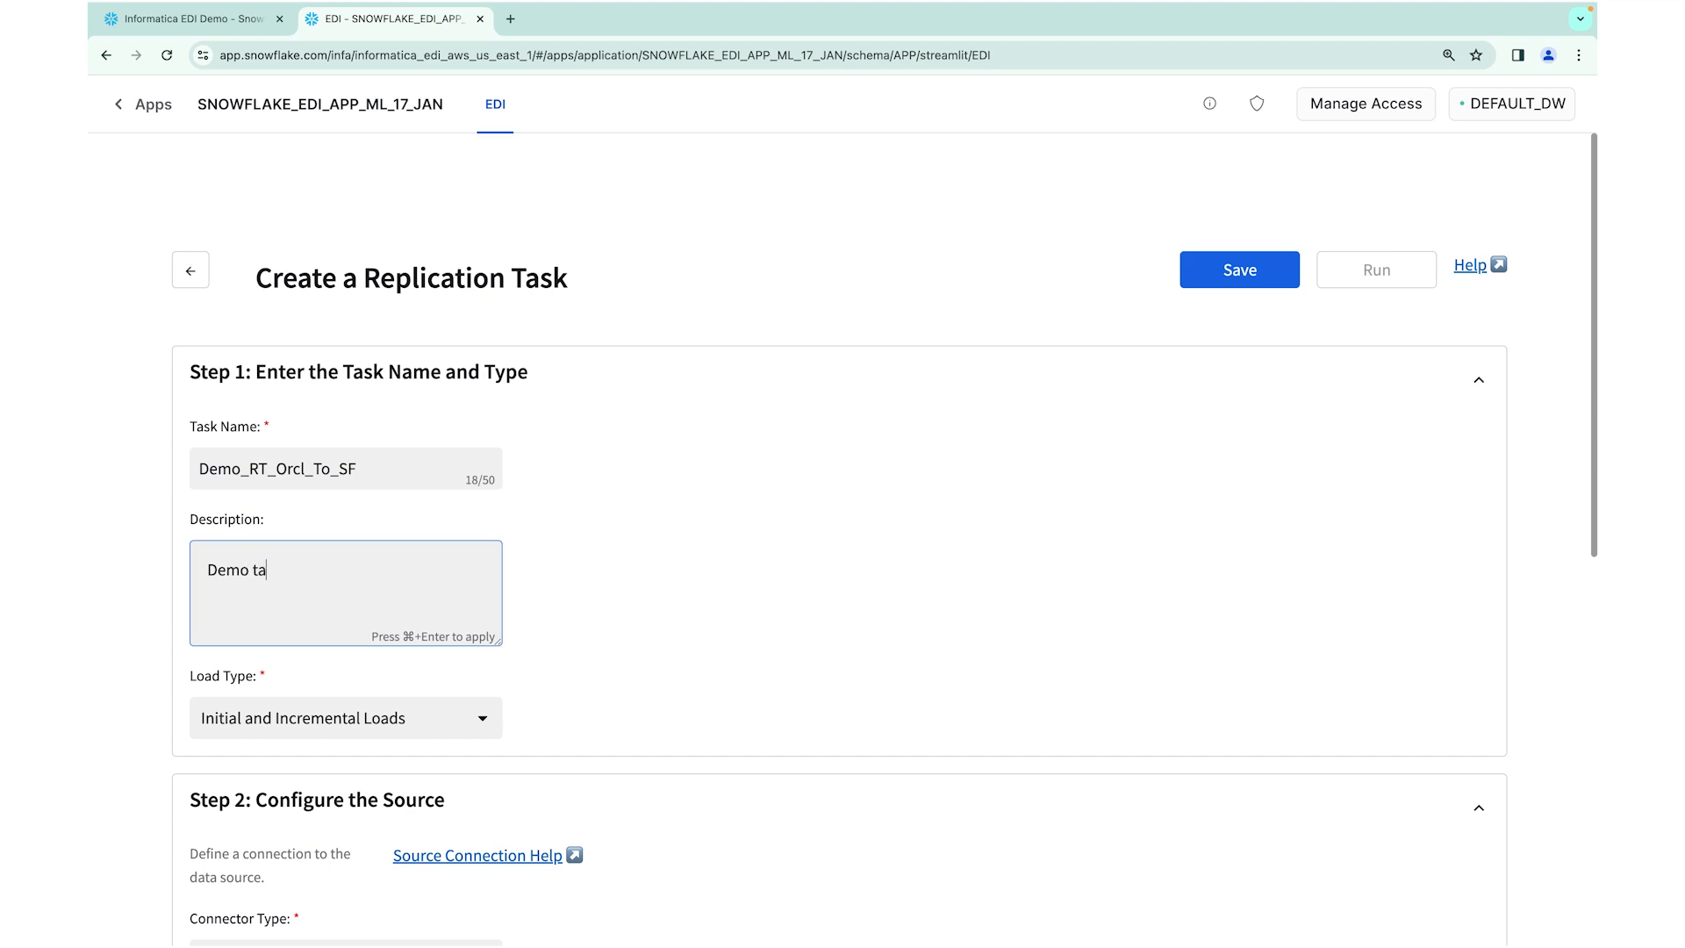
text(sk for re)
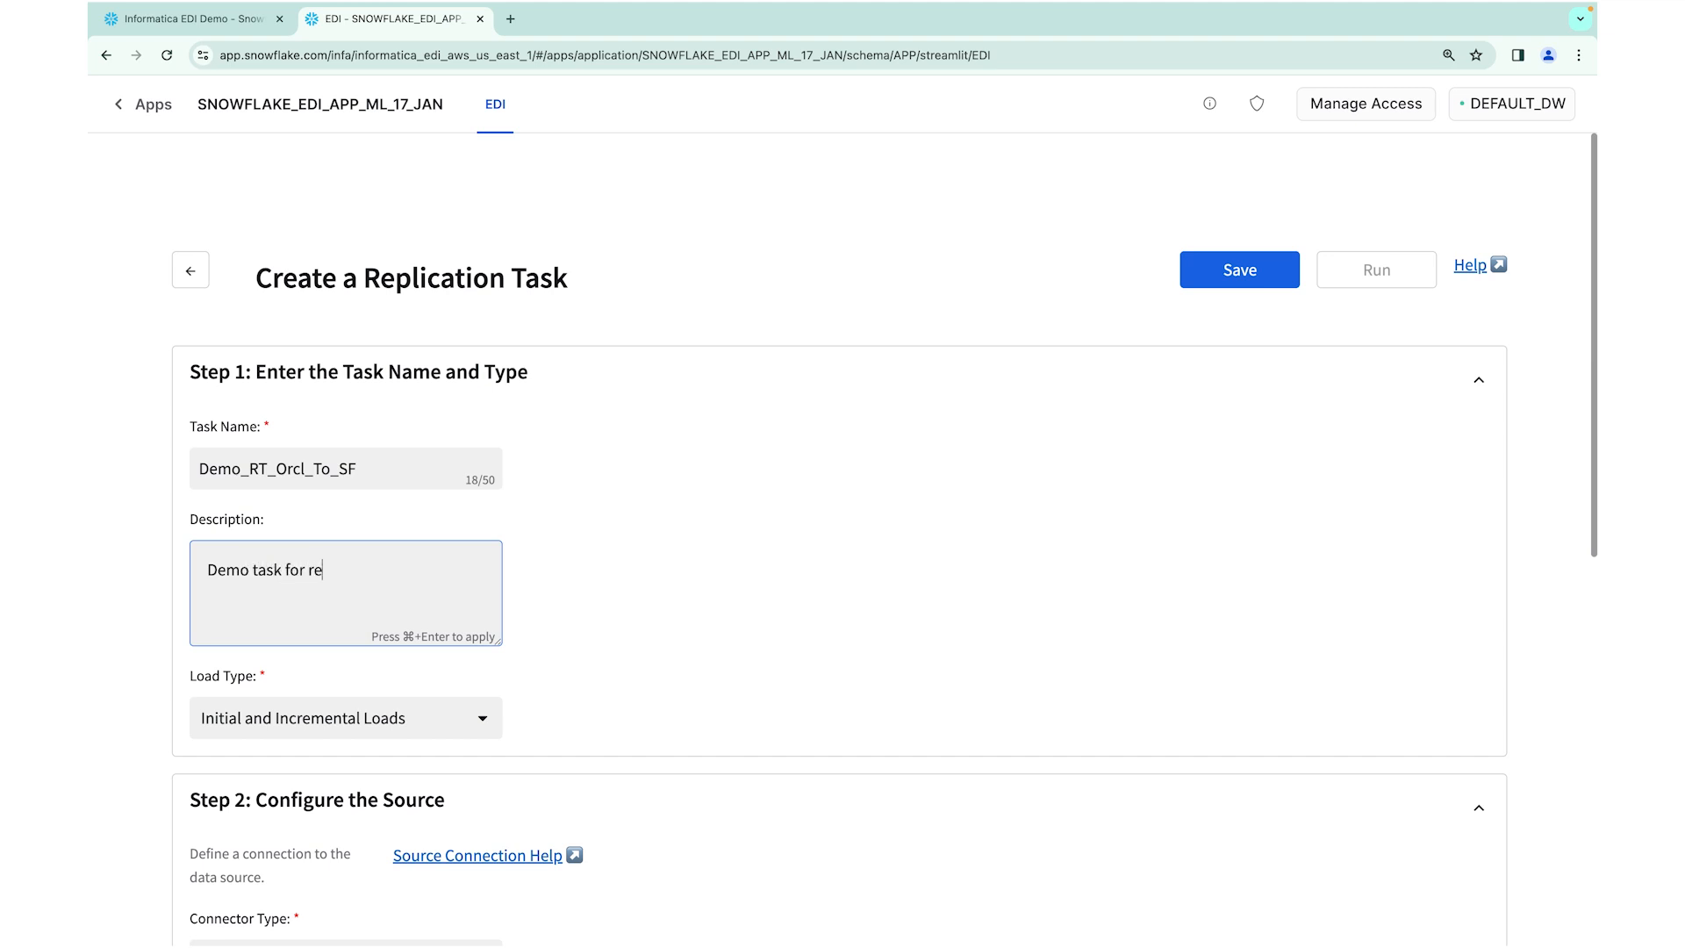
text(plication)
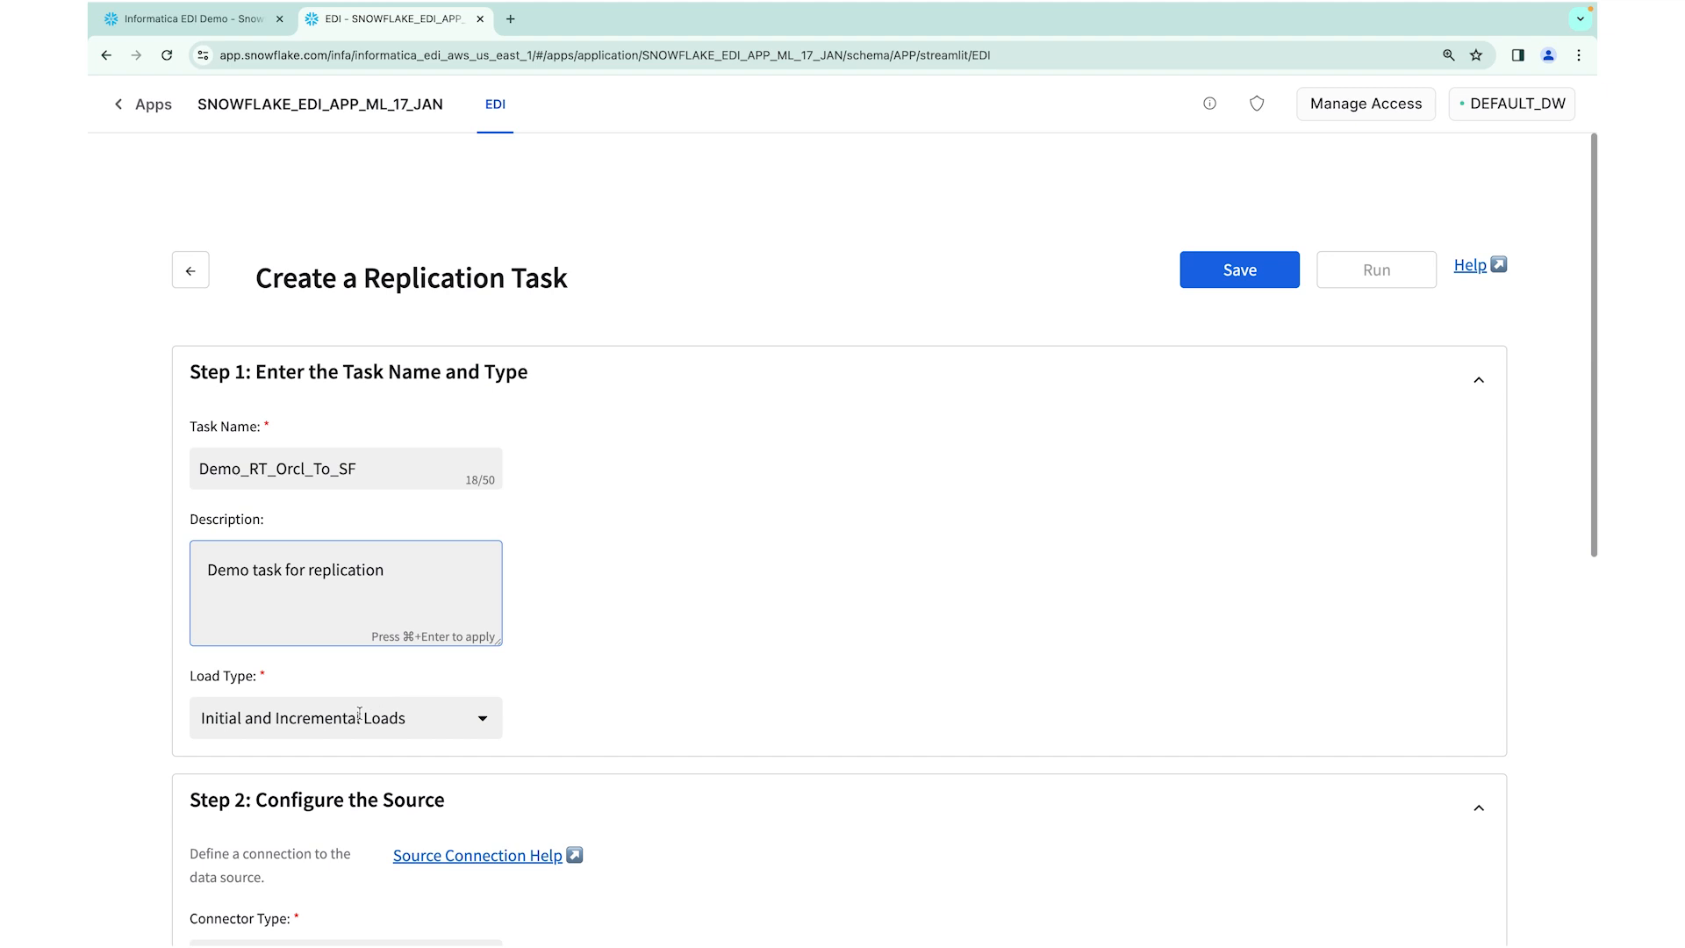
click(344, 718)
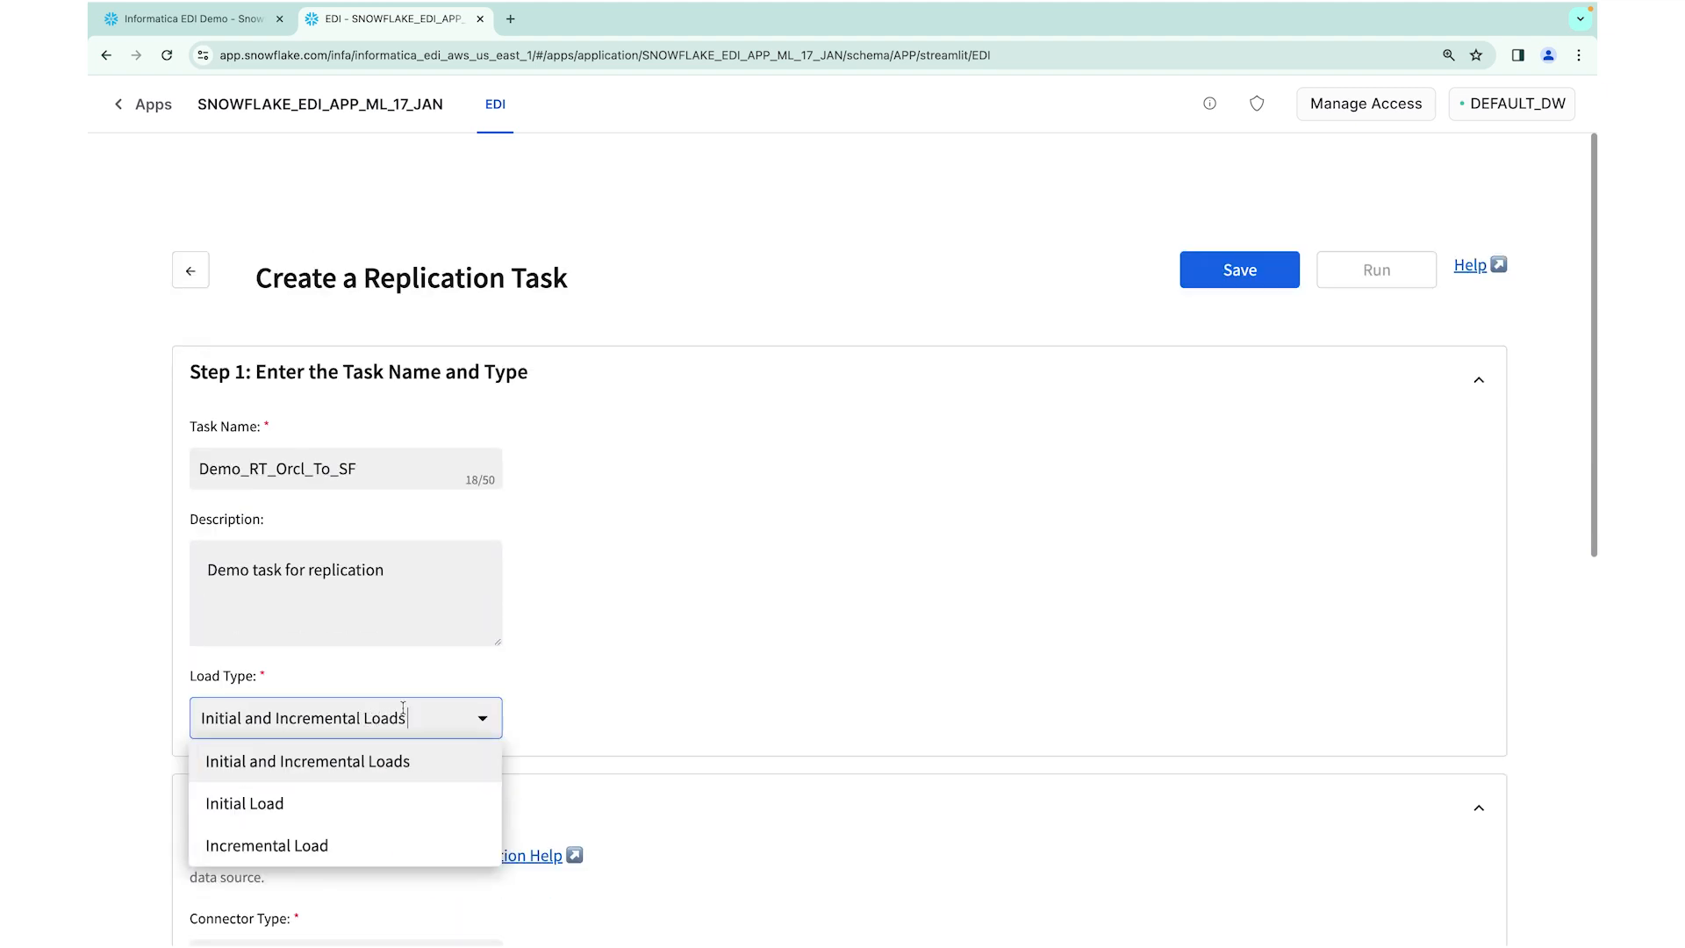
mouse_move(374, 804)
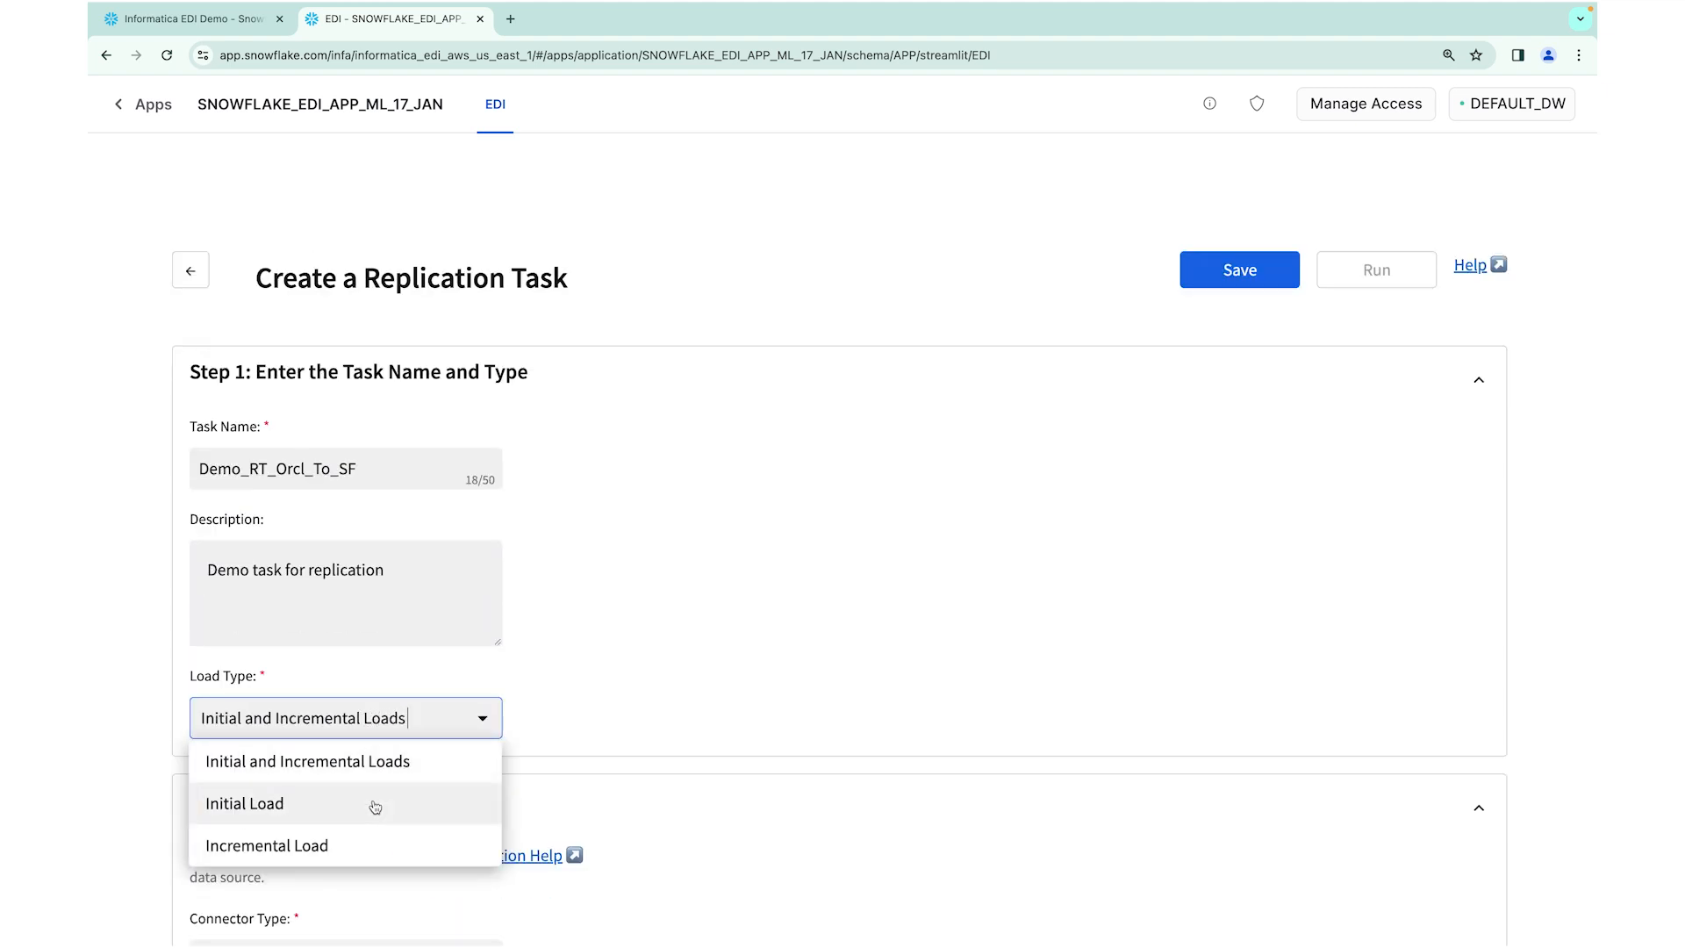